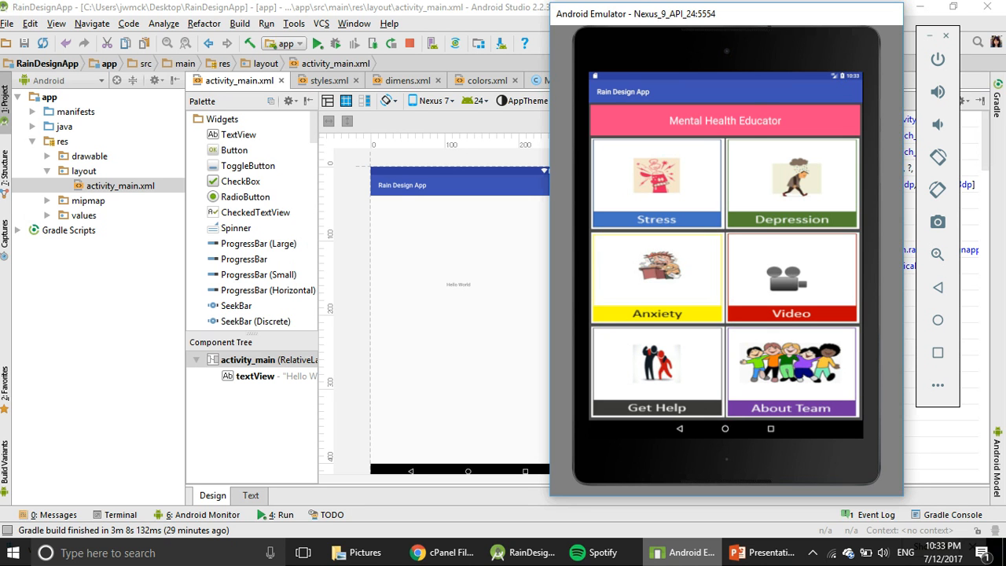
mouse_move(418, 547)
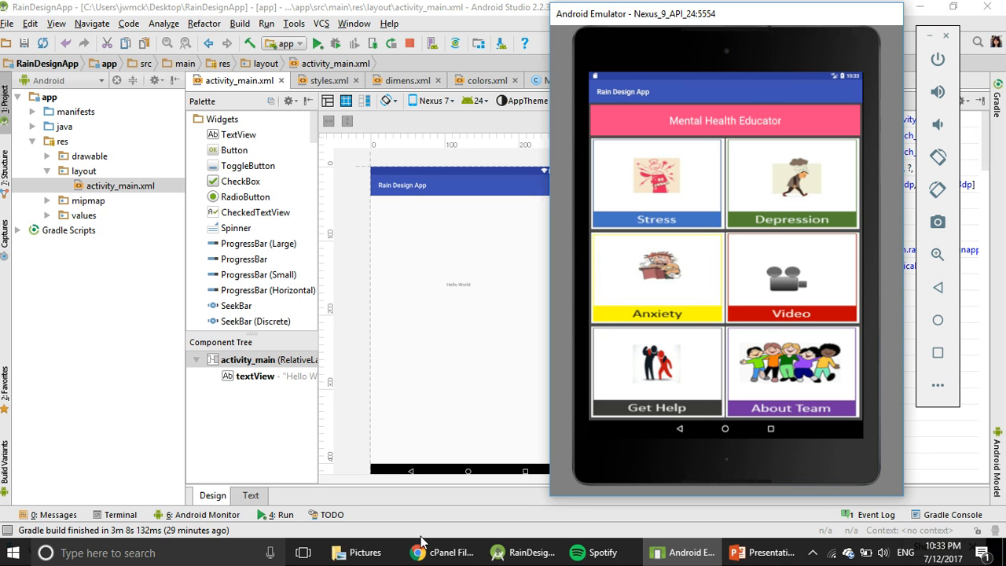
mouse_move(82, 384)
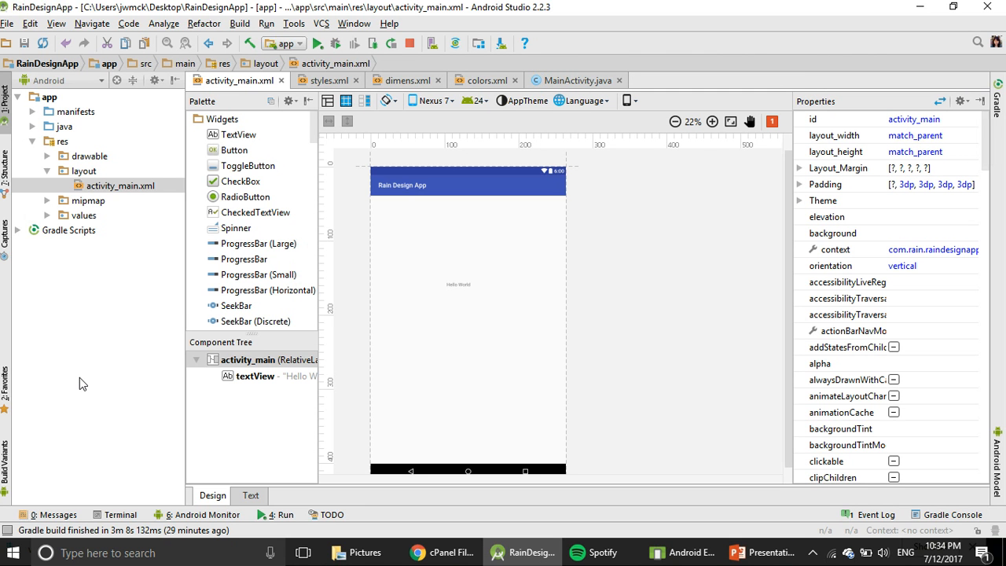
mouse_move(12, 25)
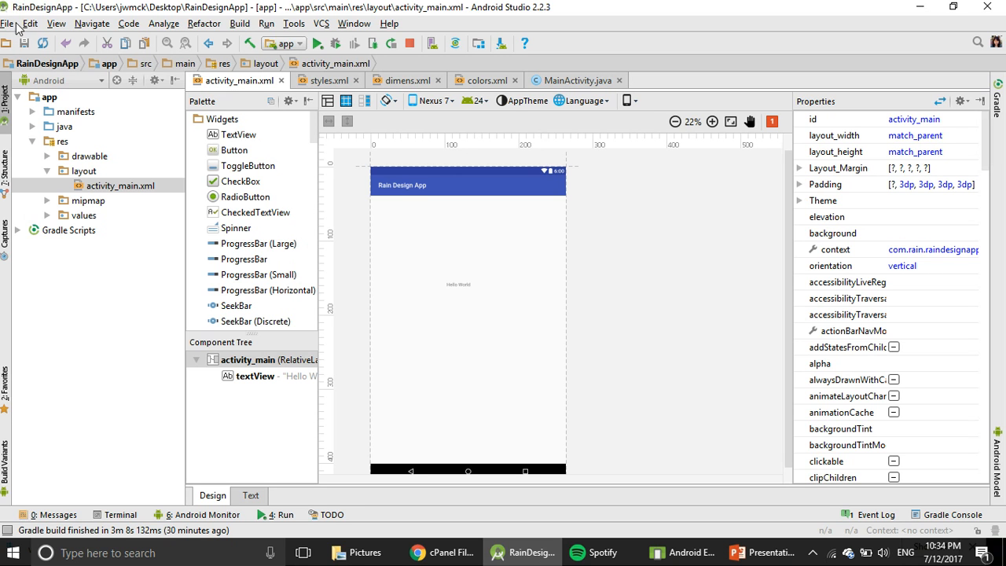
mouse_move(14, 8)
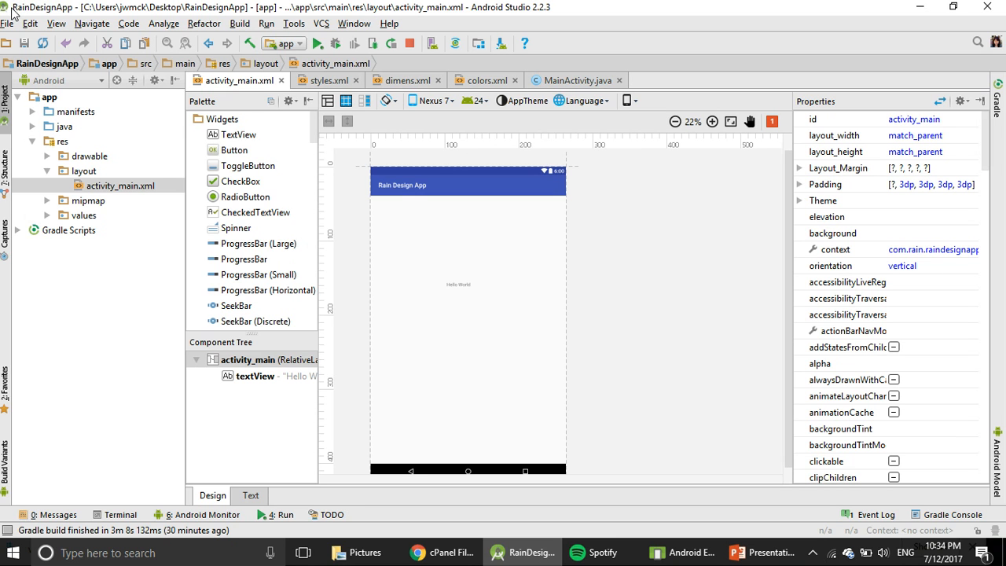
mouse_move(88, 17)
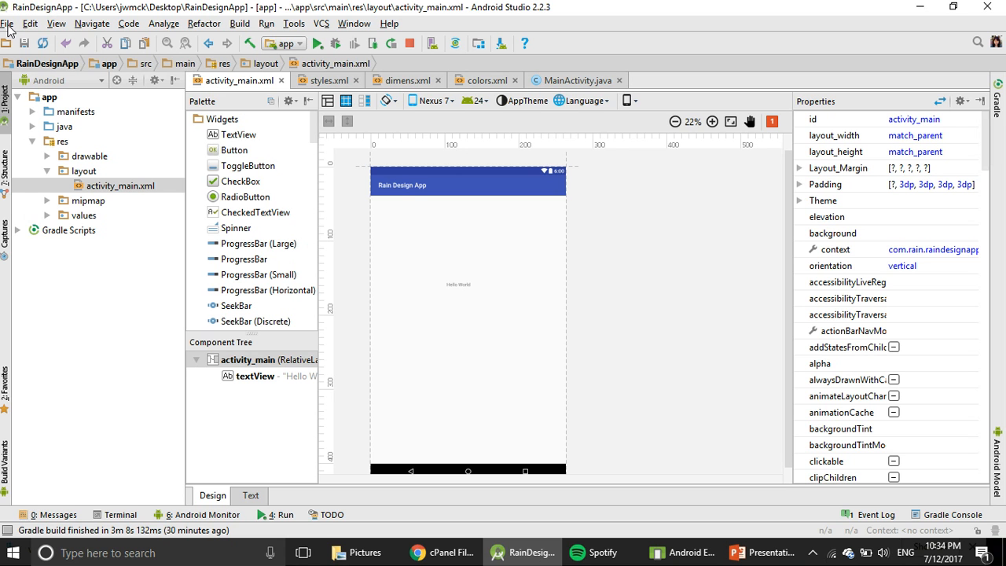
- Close RainDesignApp and reopen ReviewApplication from the recent projects list
click(9, 25)
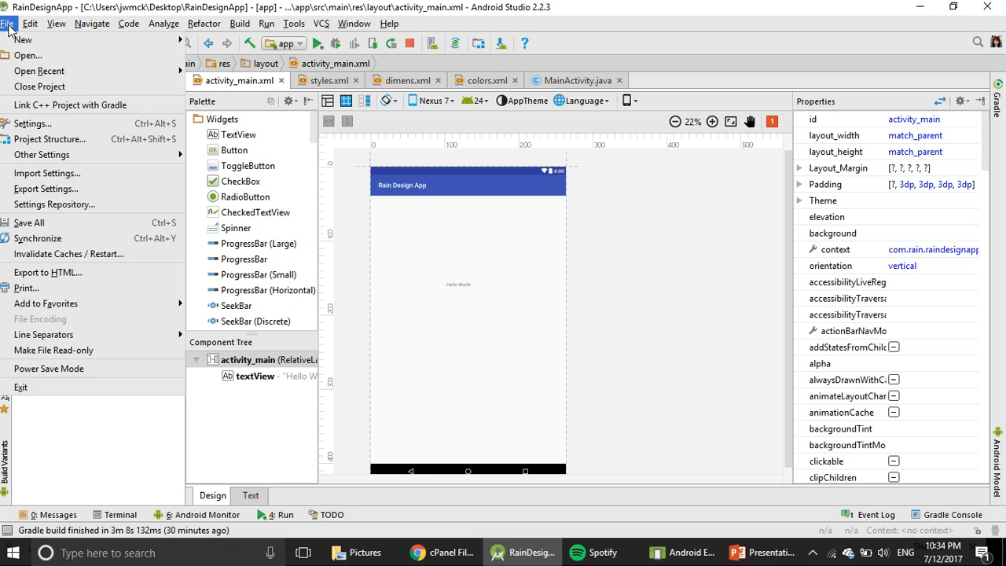
mouse_move(39, 88)
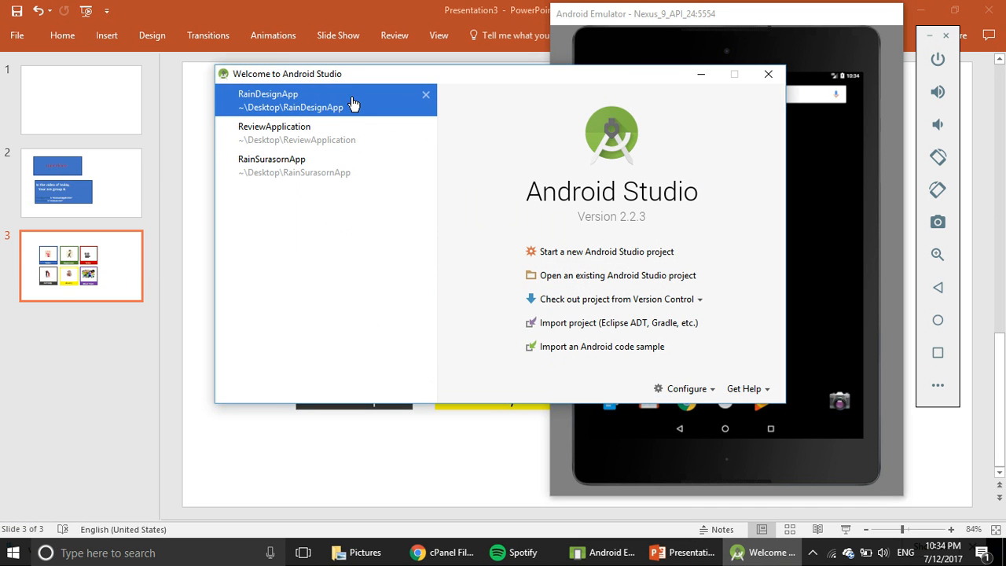
click(296, 165)
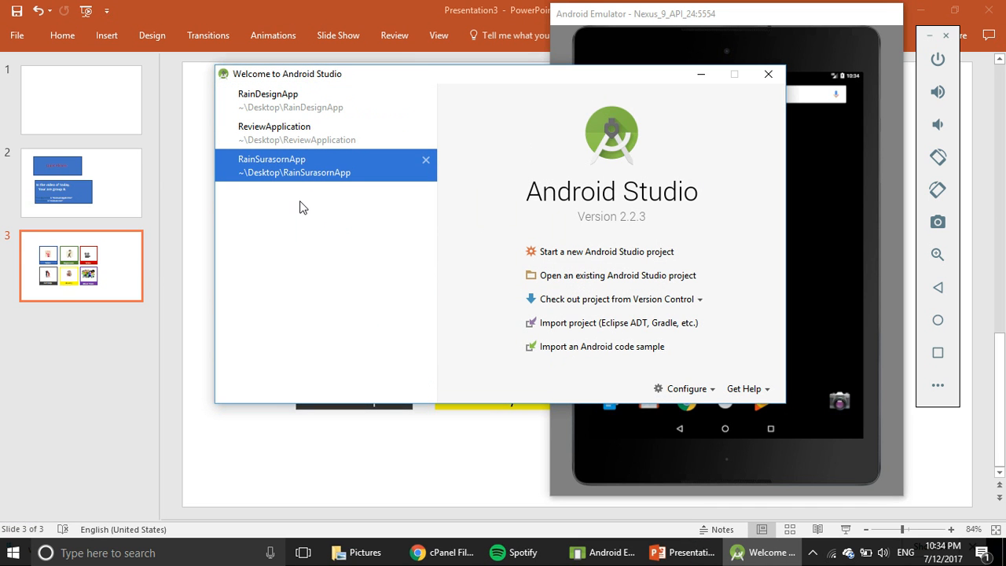
mouse_move(313, 261)
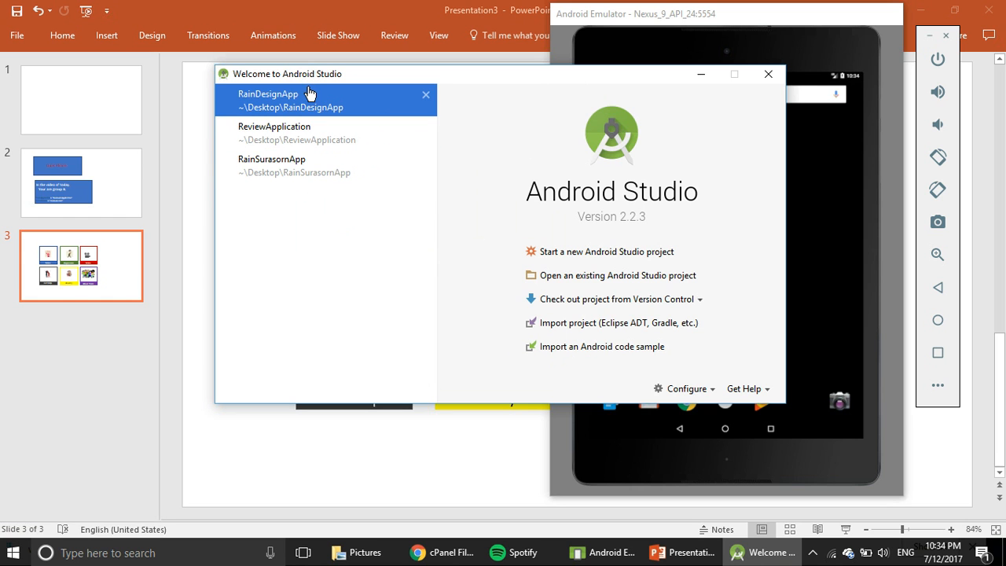
click(299, 132)
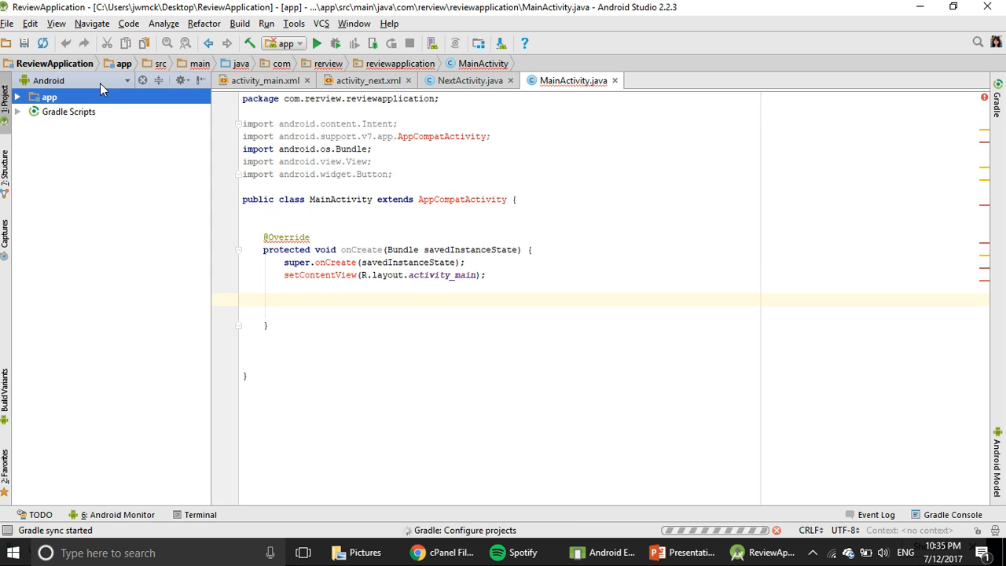
mouse_move(77, 82)
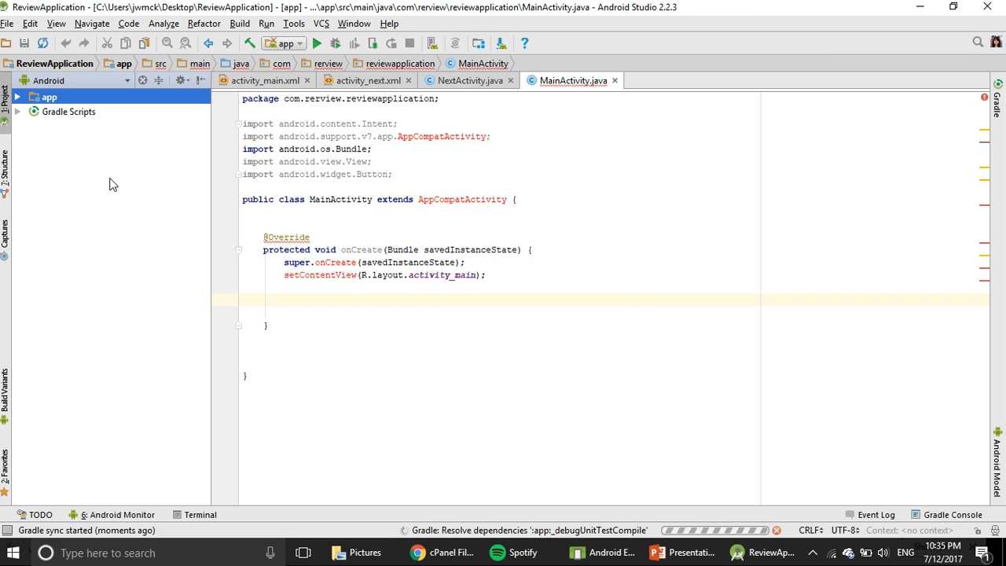
- Launch the Create New Project wizard from the File menu
click(11, 24)
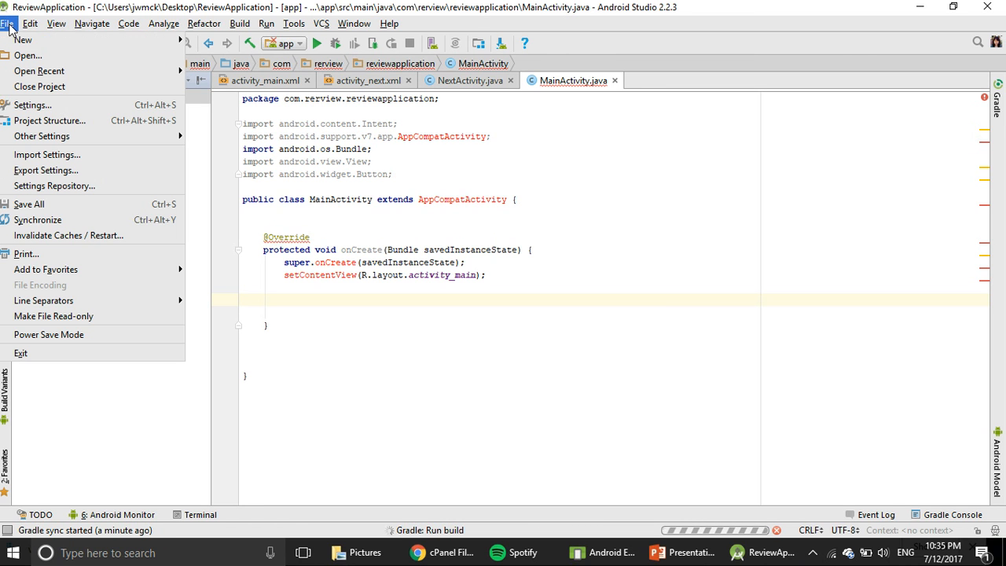
click(25, 41)
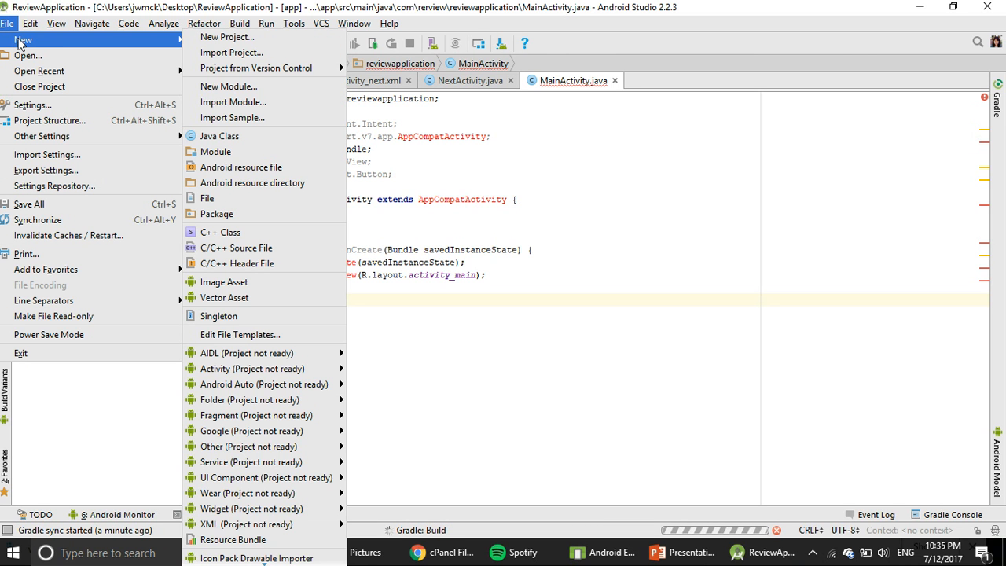
mouse_move(226, 38)
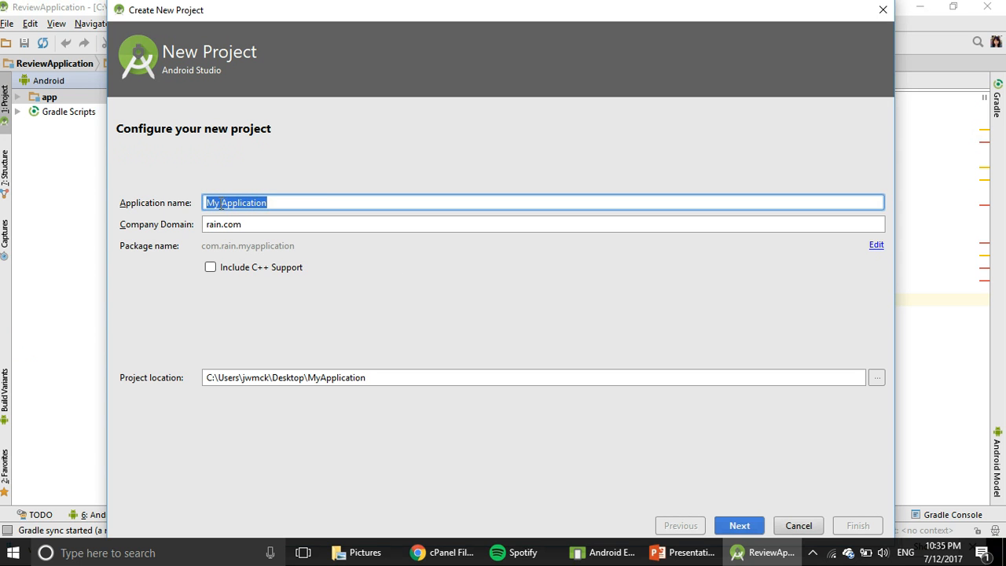
- Name the new application 'Tiger App' under rain.com and continue to target devices
click(225, 203)
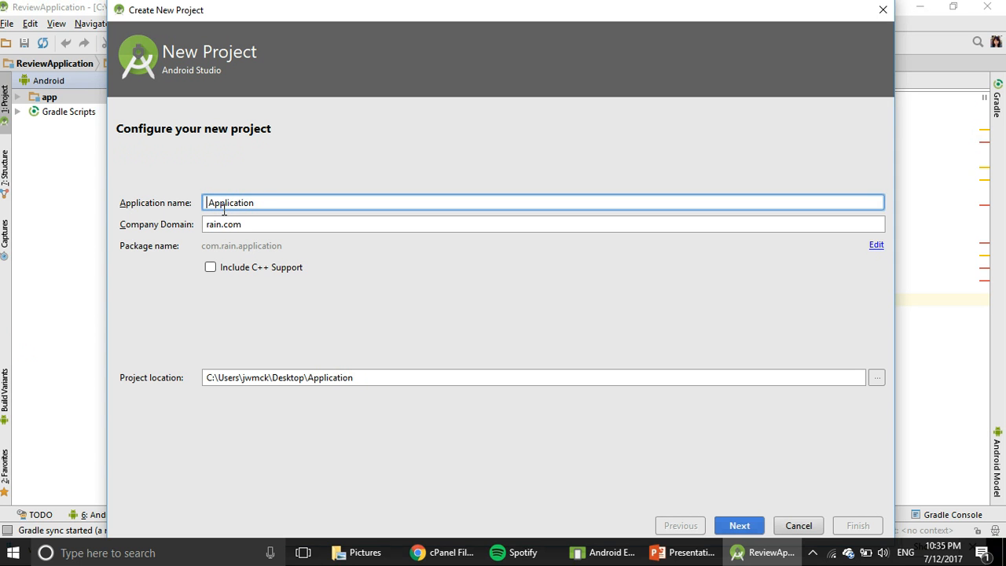
mouse_move(244, 206)
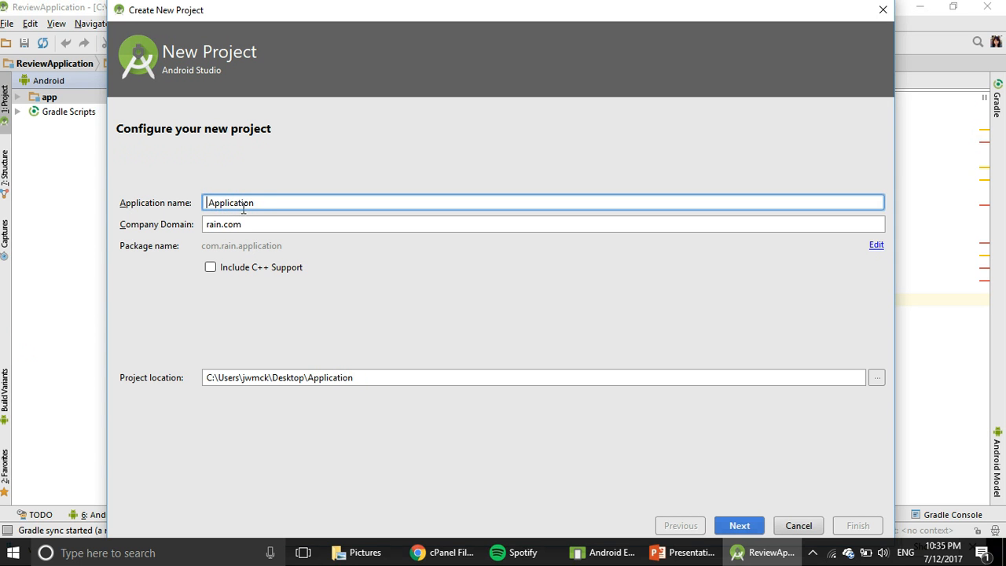
click(268, 202)
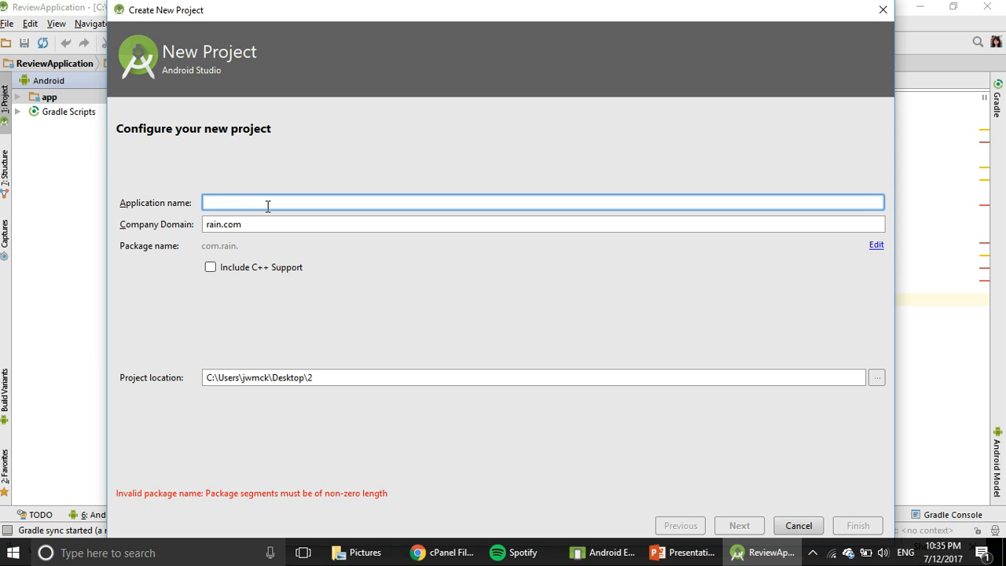
text(Tiger)
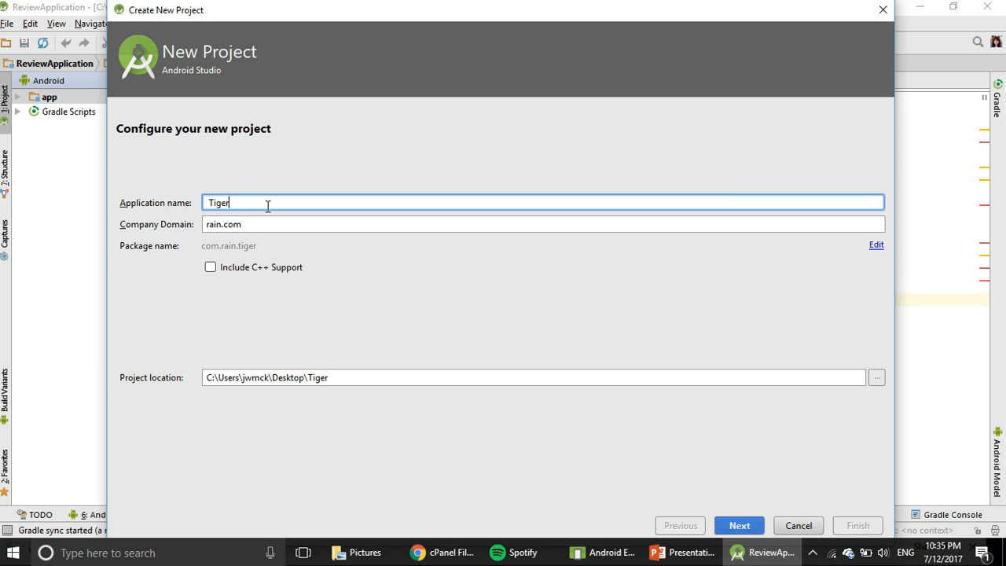
text(App)
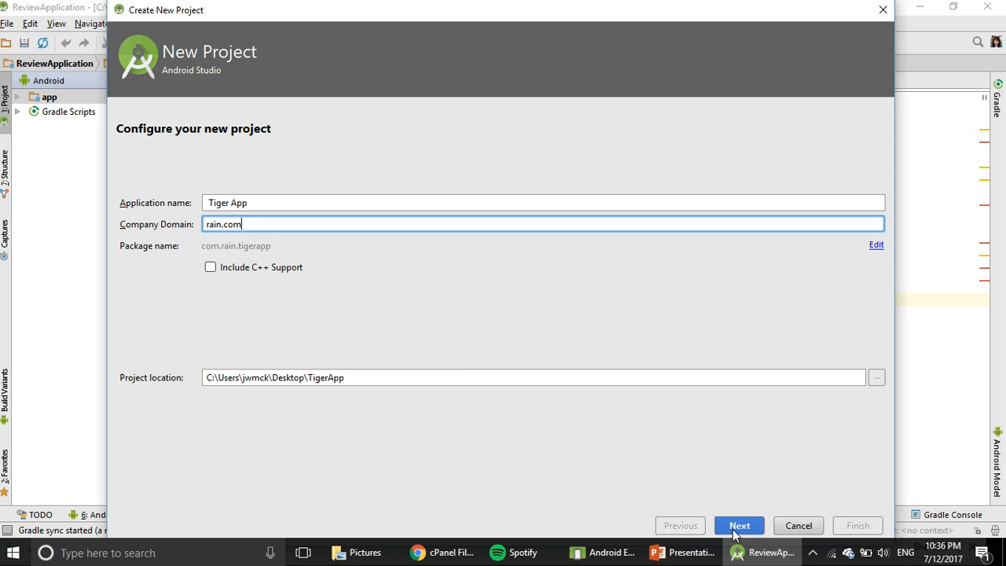
mouse_move(792, 440)
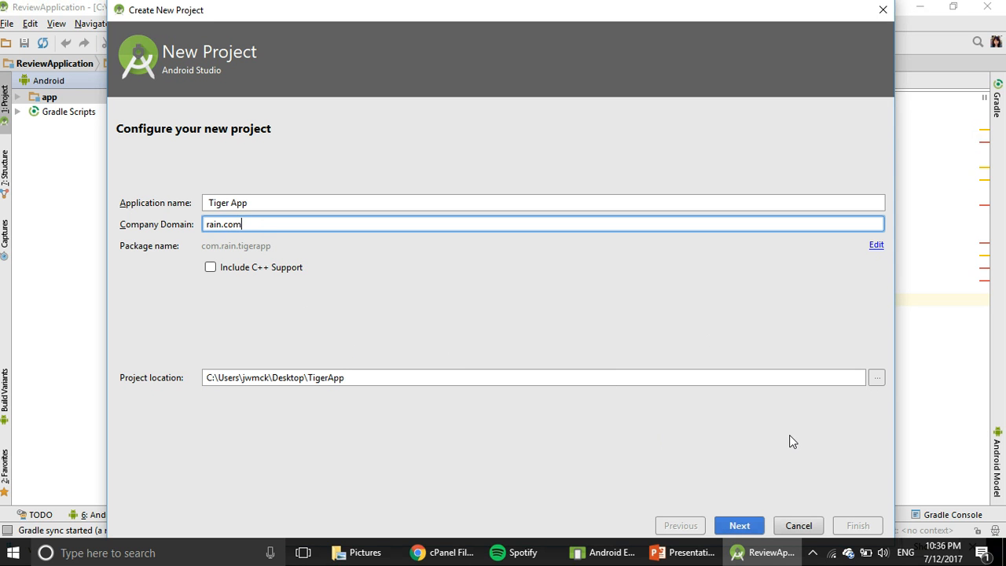
mouse_move(764, 494)
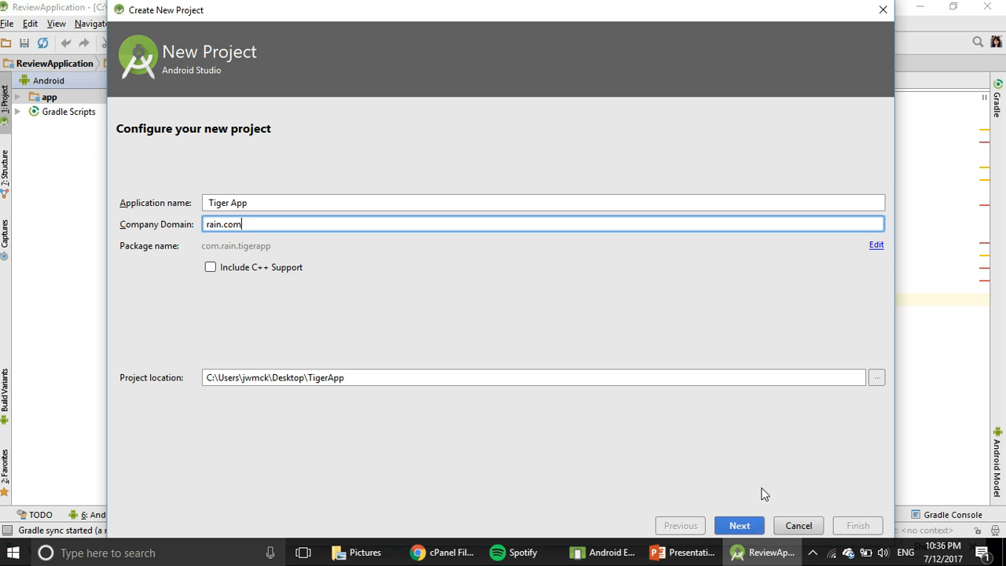
click(739, 526)
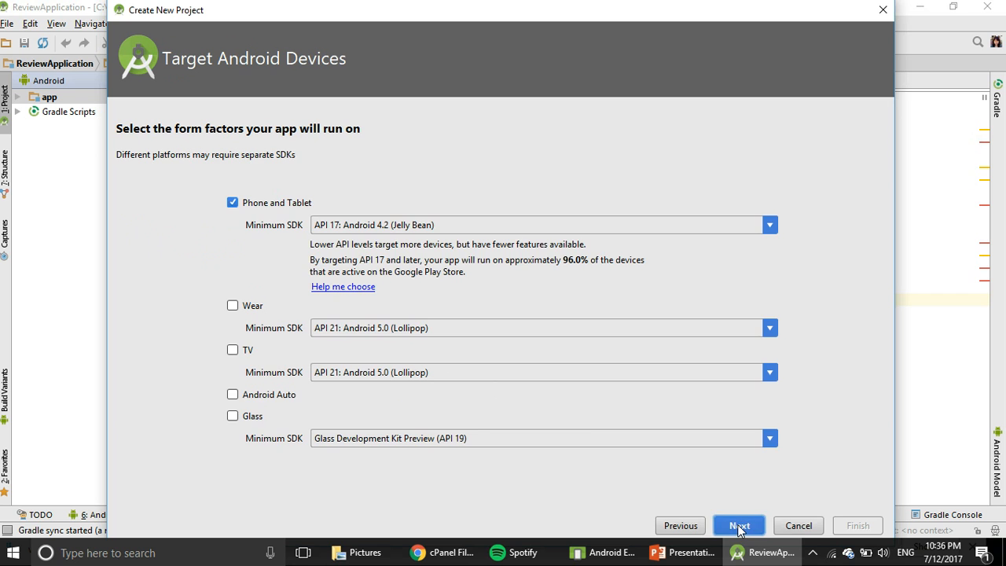
- Keep the phone and tablet target and choose the Empty Activity template
click(739, 525)
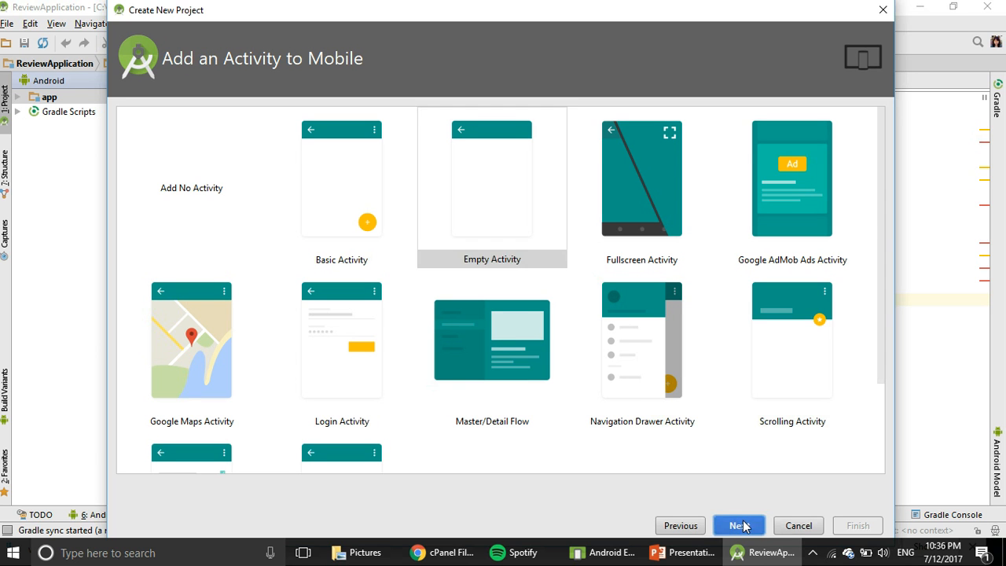
click(739, 526)
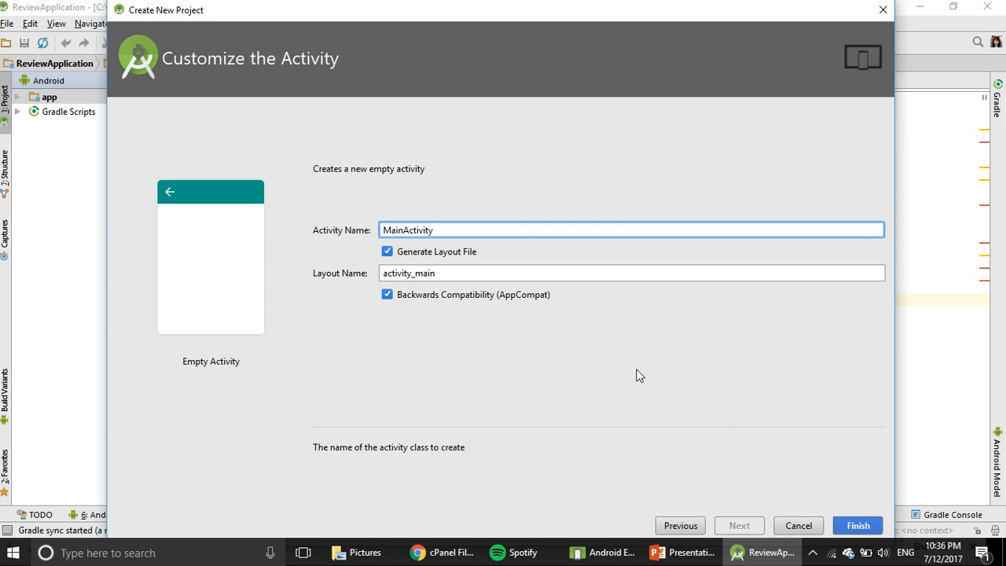
mouse_move(758, 440)
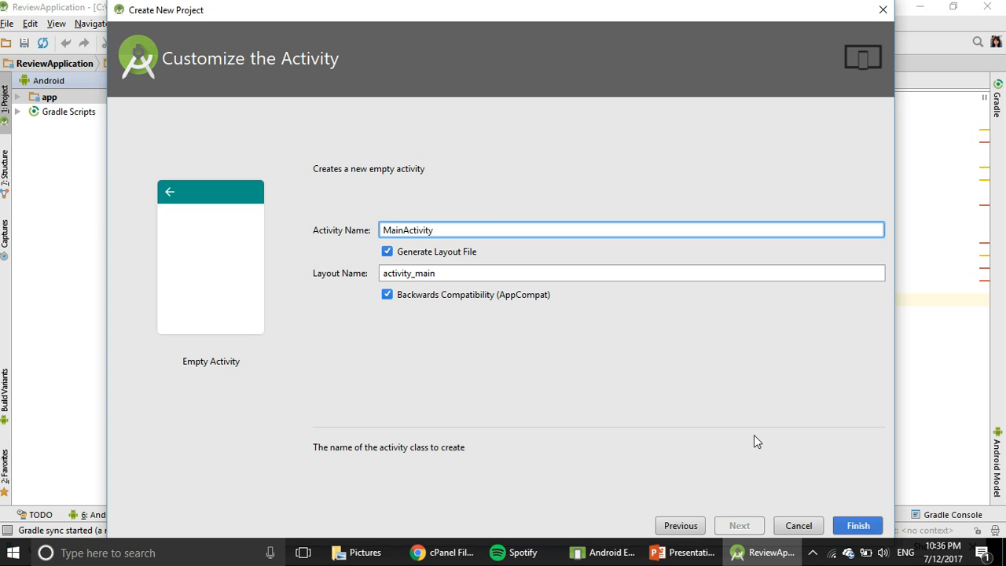
mouse_move(799, 525)
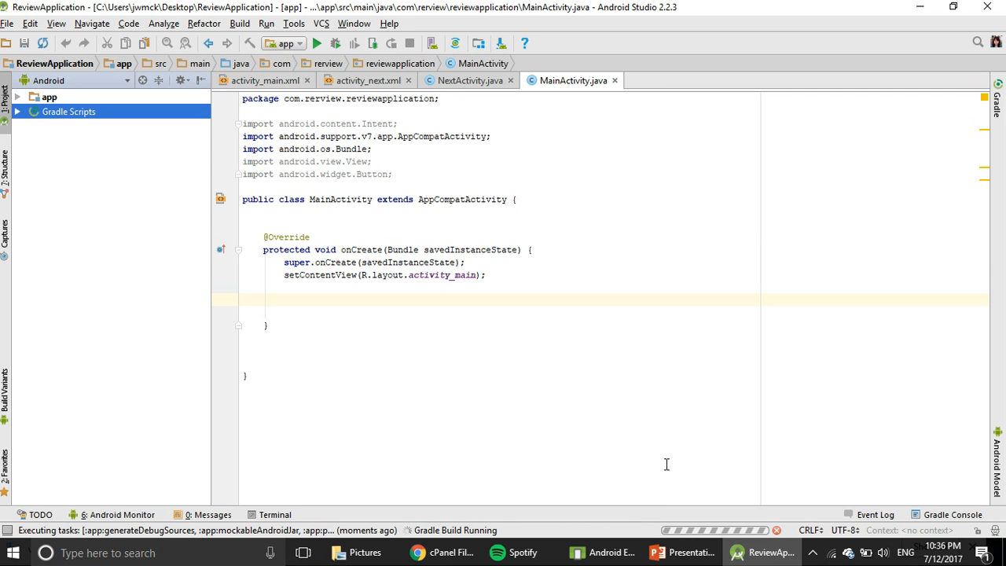
mouse_move(727, 467)
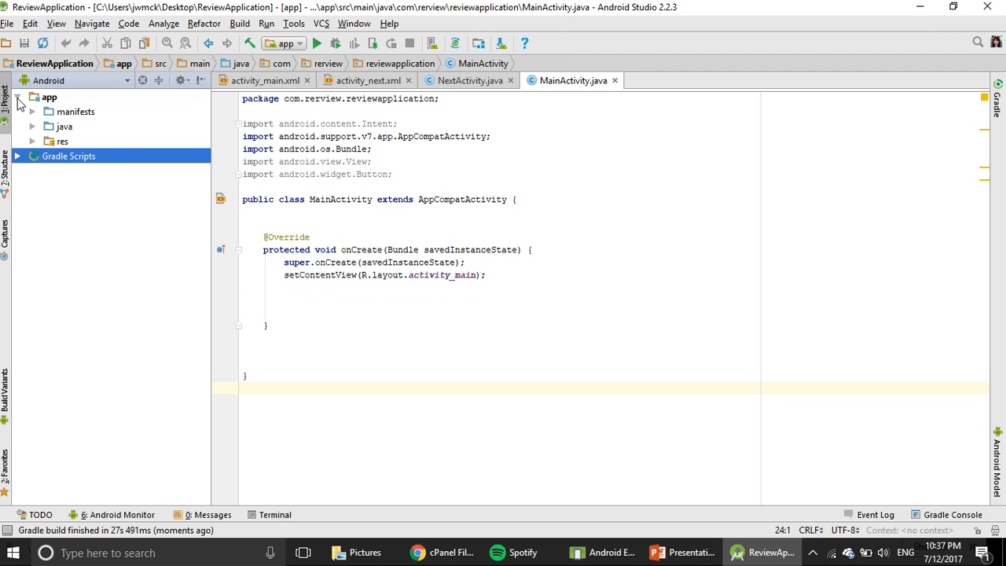
- Expand app > res > layout and open activity_main.xml in the editor
click(19, 97)
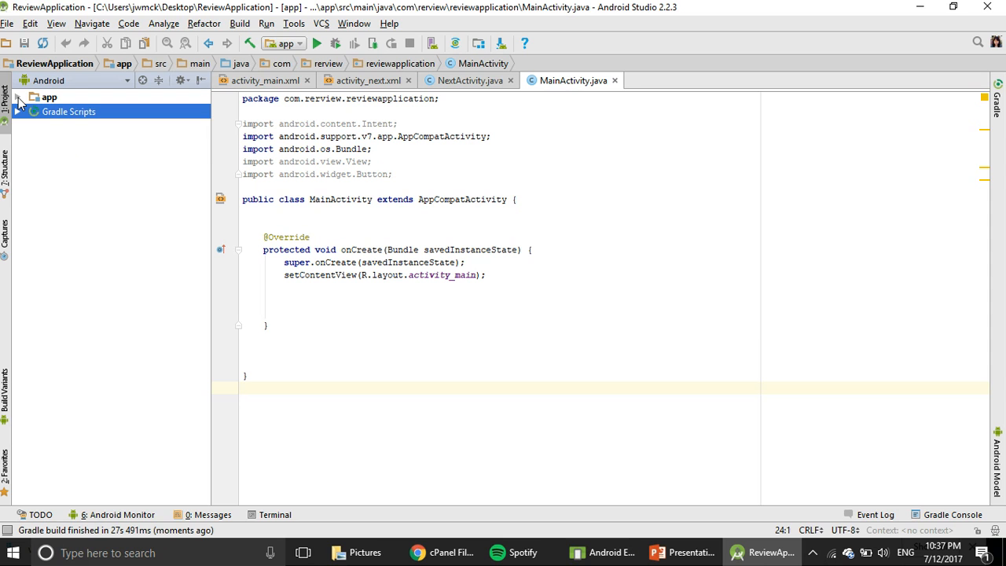
click(19, 97)
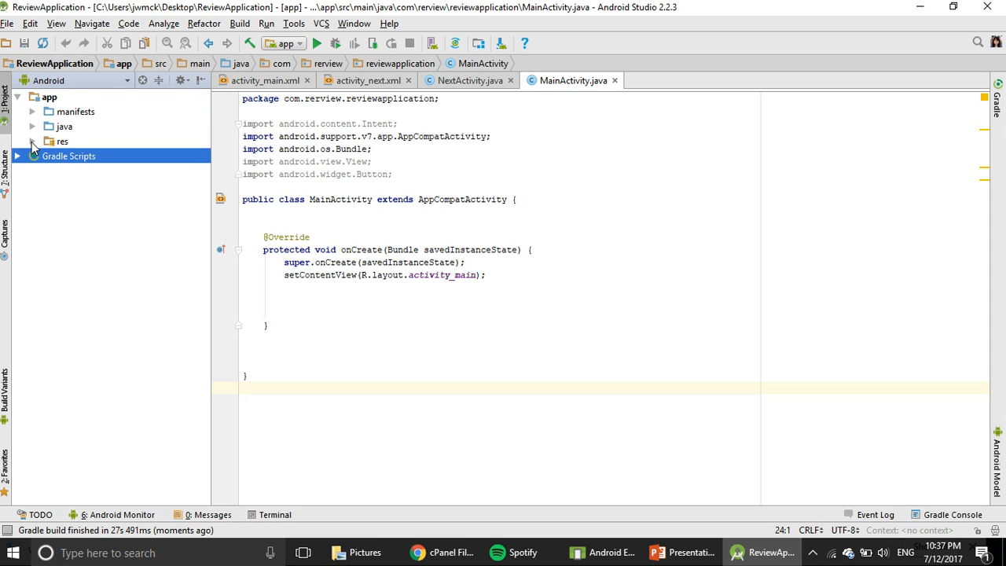
click(35, 142)
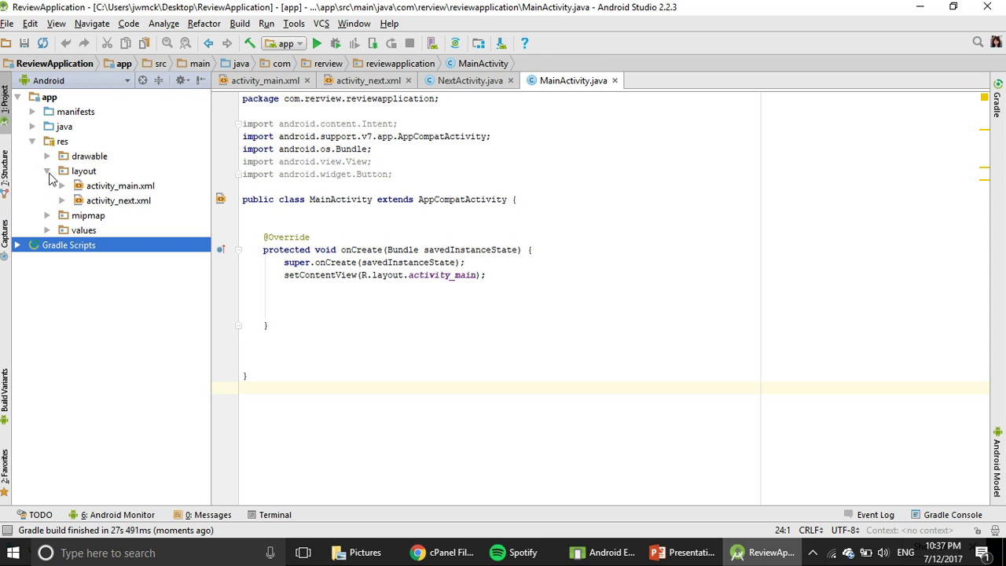
mouse_move(63, 179)
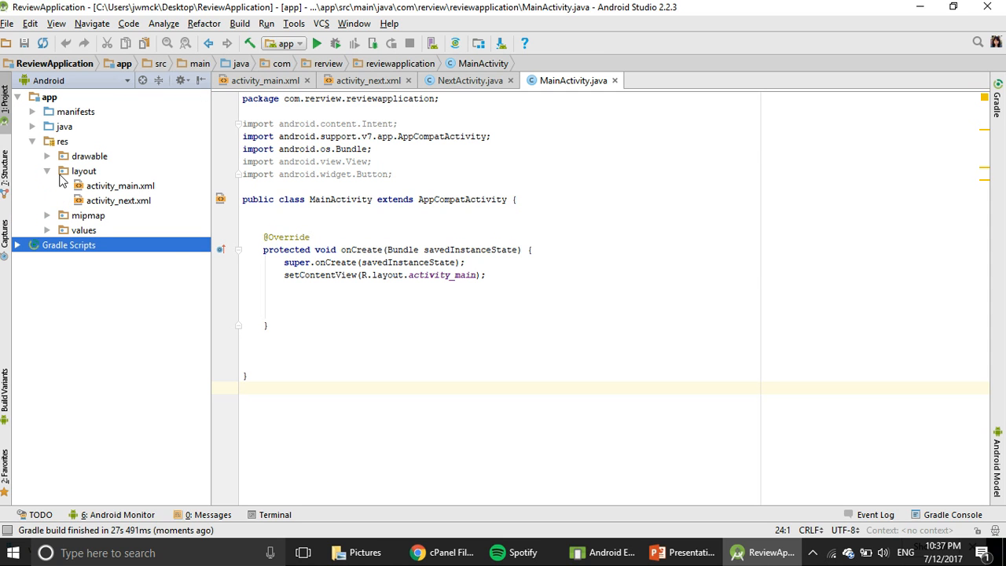
click(119, 186)
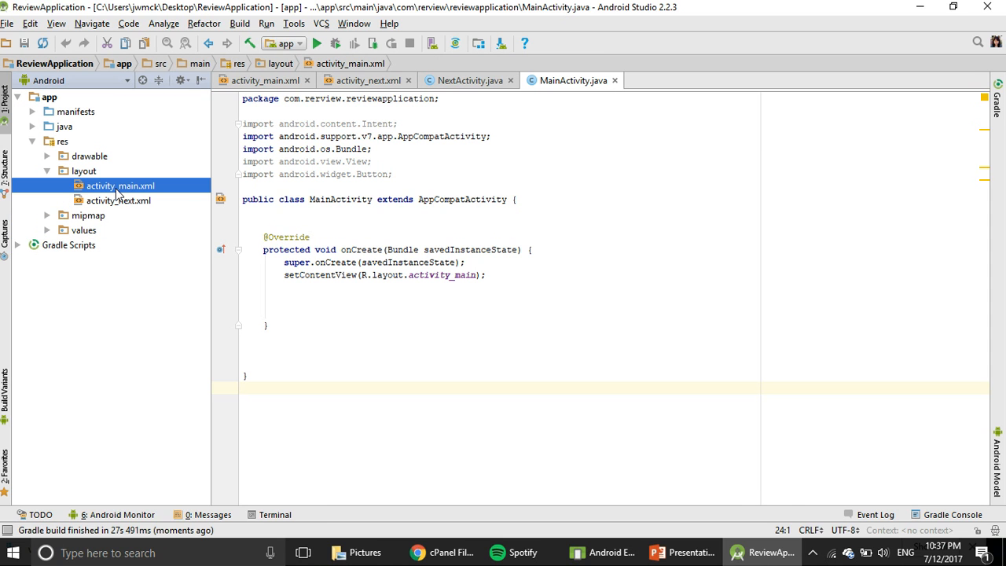
mouse_move(132, 189)
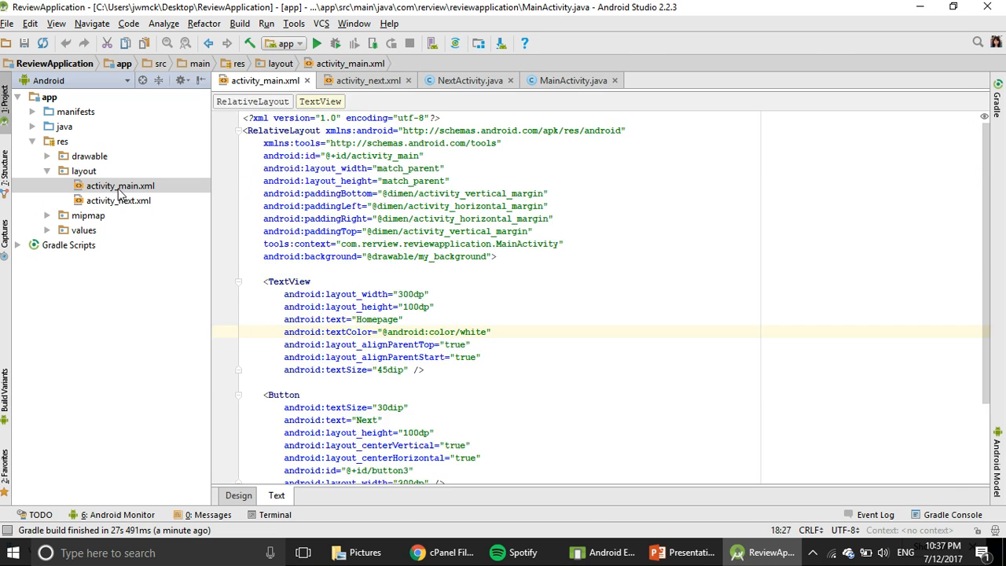
- Remove the Next button, set the TextView text to 'Hello World' and view the Design preview
scroll(down, 3)
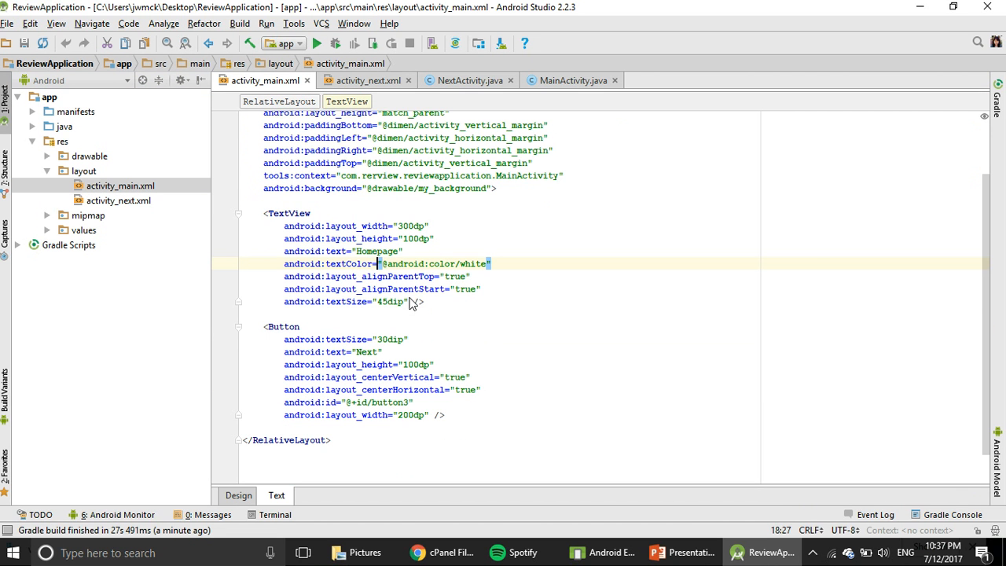
mouse_move(439, 443)
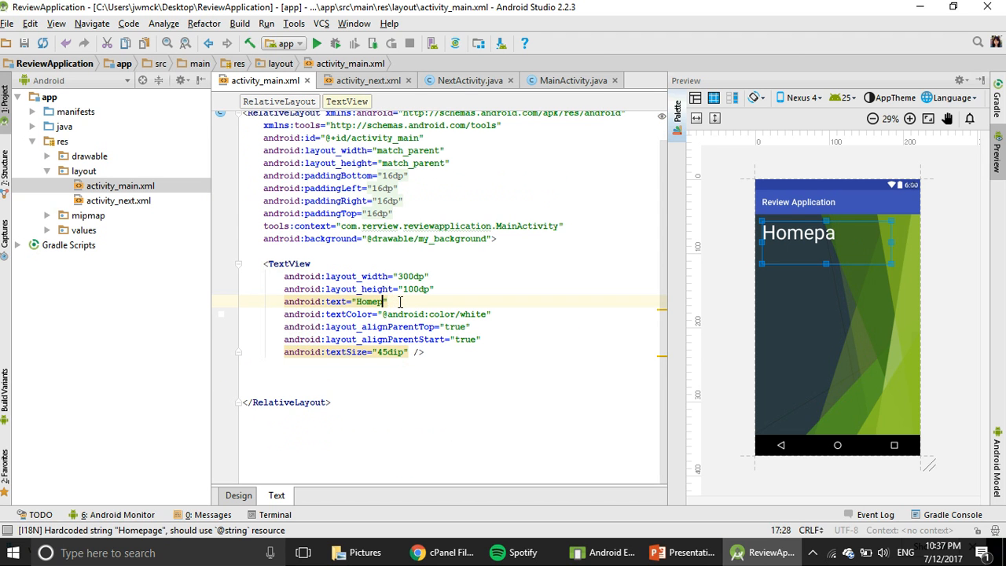
key(BackSpace)
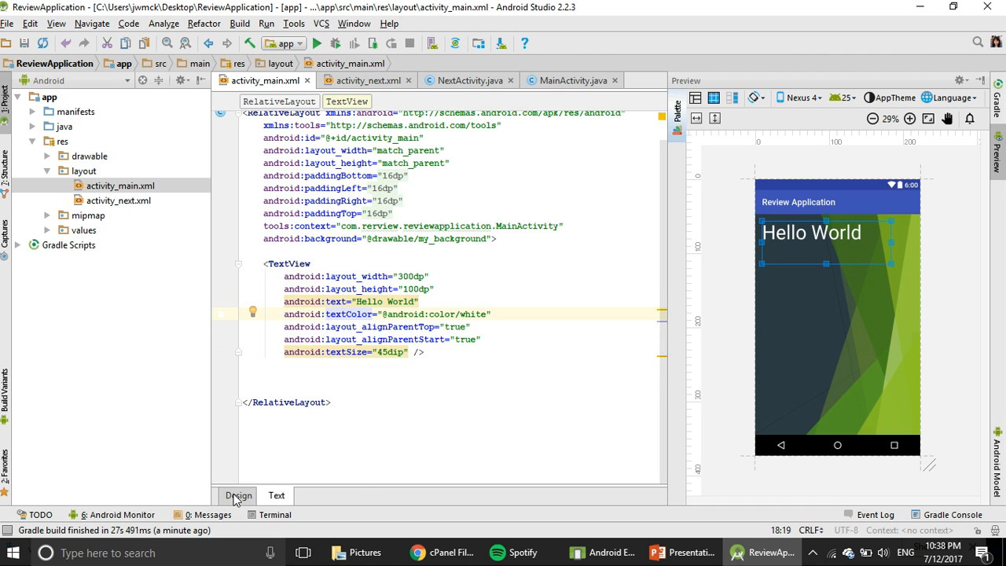
click(239, 496)
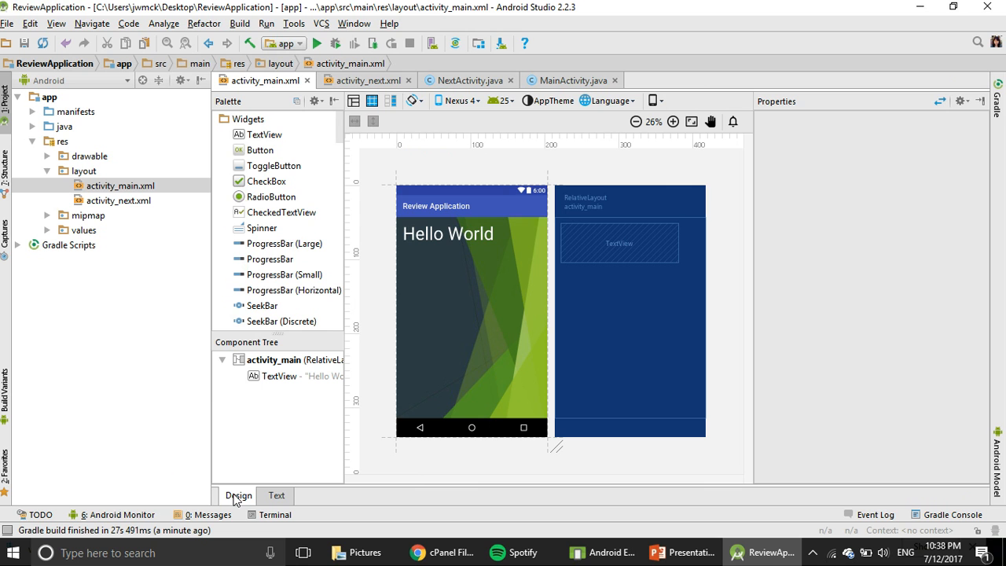
mouse_move(346, 234)
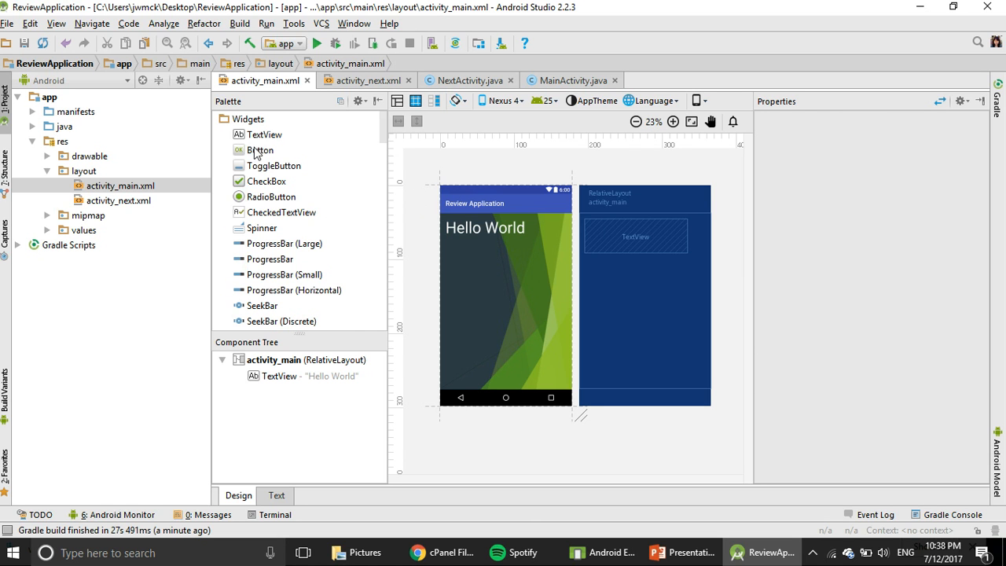
mouse_move(262, 156)
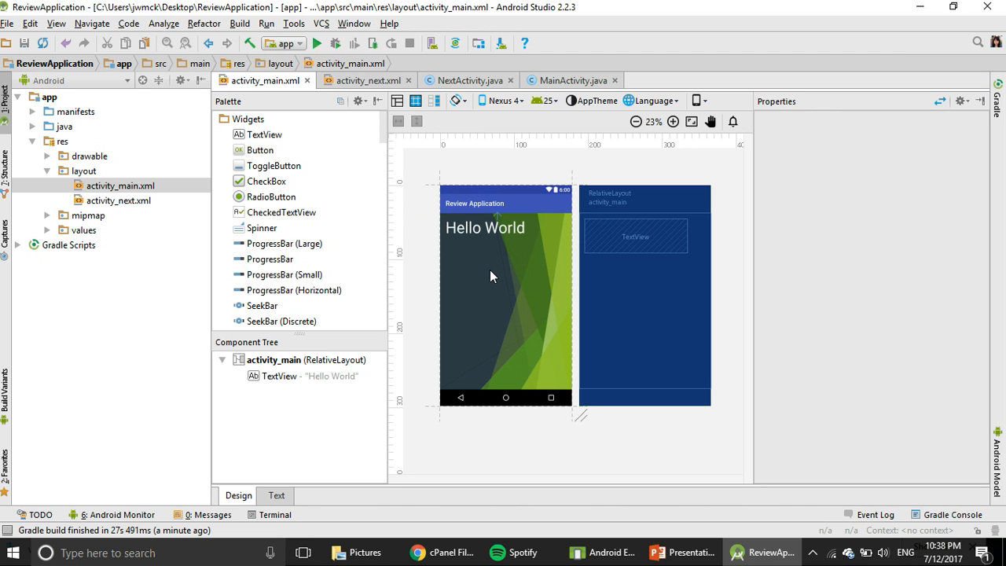
mouse_move(267, 151)
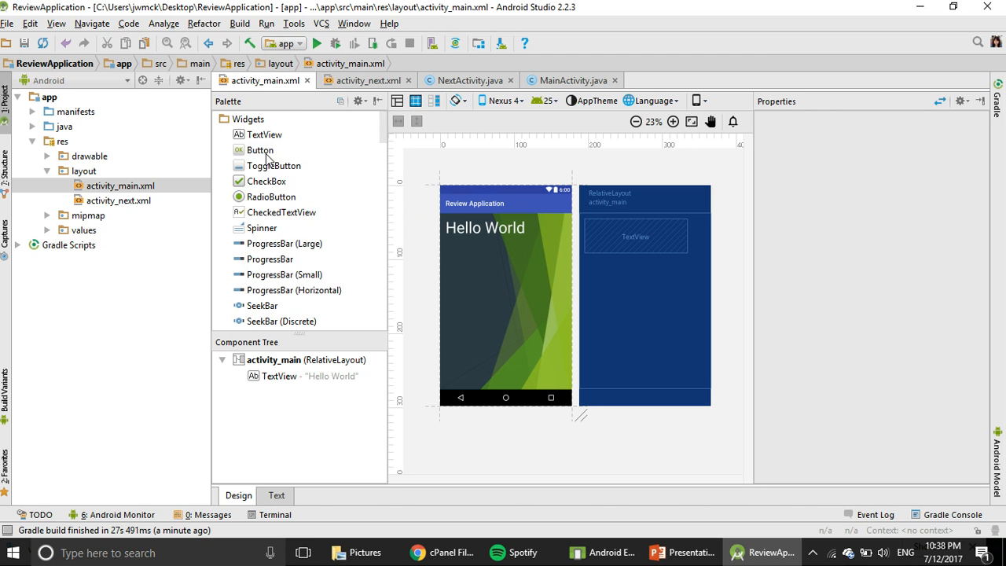
- Drag a Button widget from the Palette onto the screen centre below Hello World
click(260, 151)
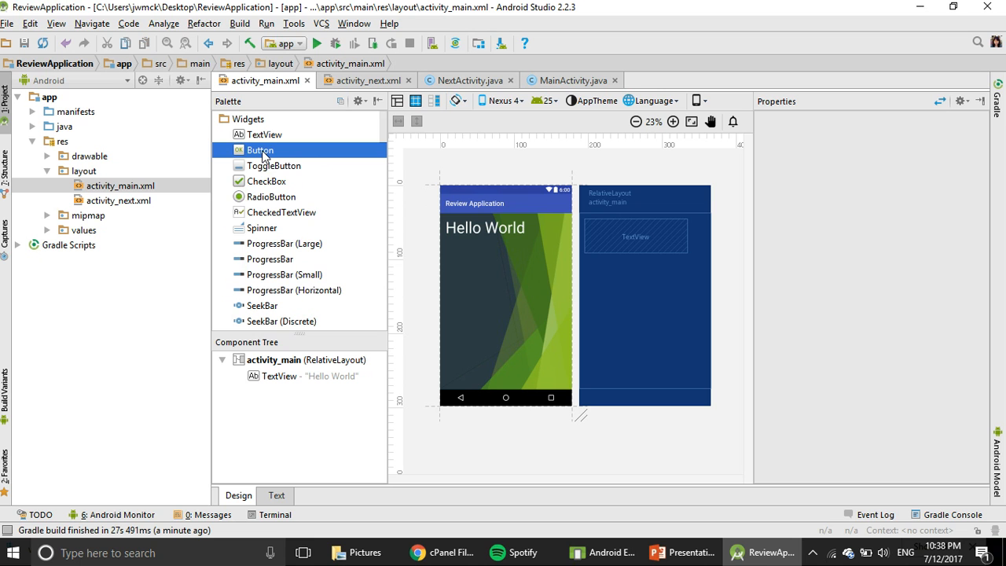
drag(260, 151, 459, 267)
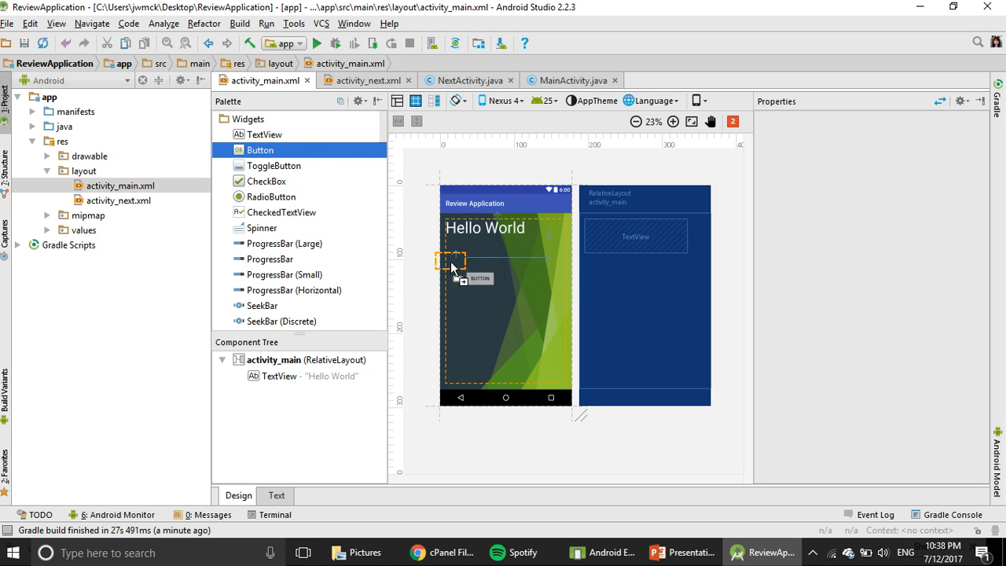
drag(453, 260, 506, 286)
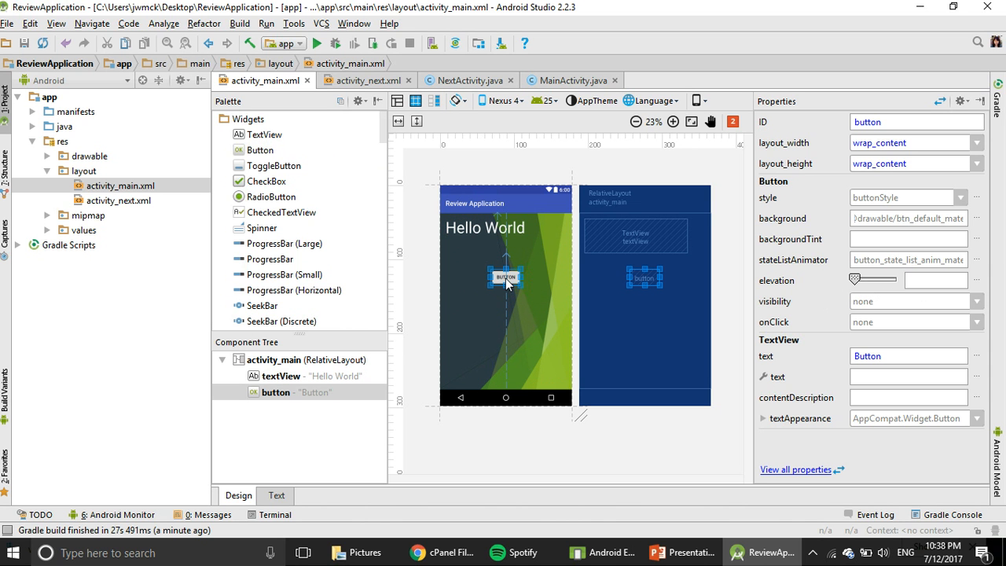
mouse_move(512, 287)
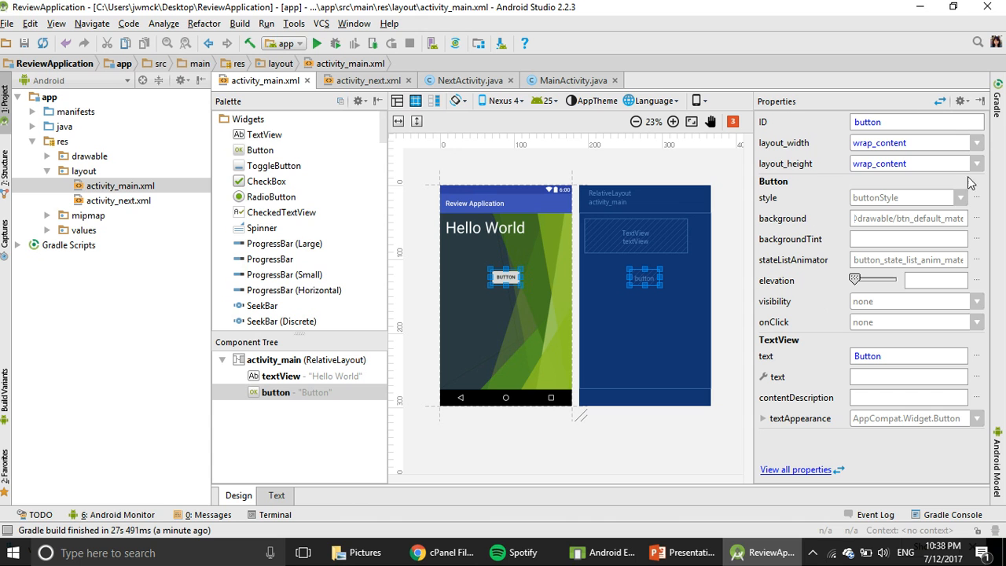
mouse_move(789, 104)
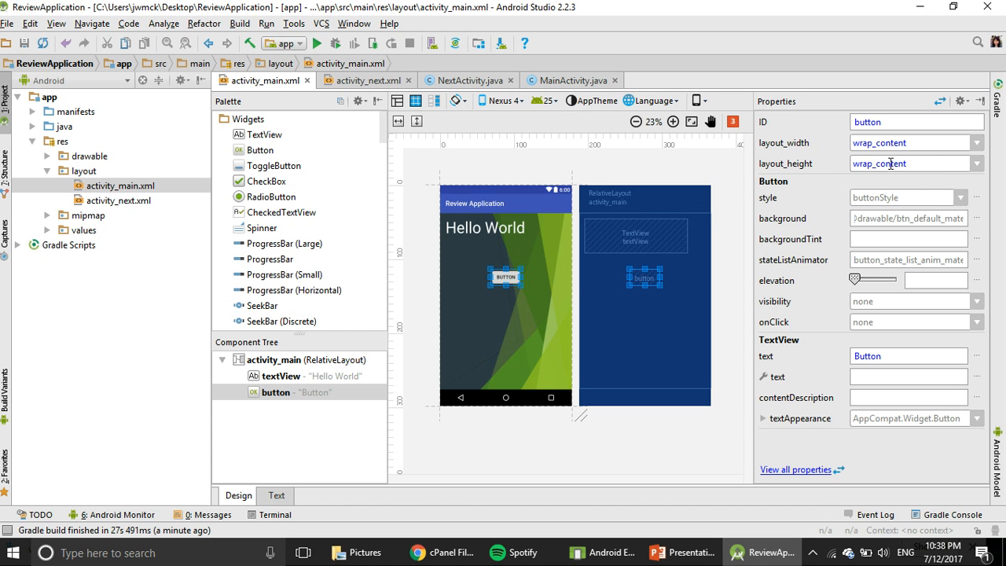
mouse_move(934, 141)
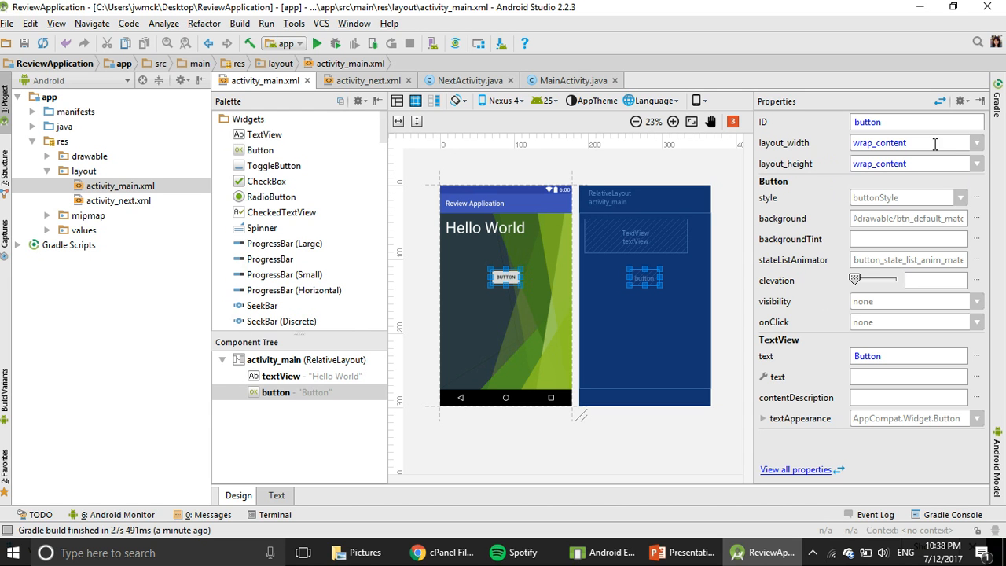
- Set the button's layout_width and layout_height both to match_parent
click(978, 143)
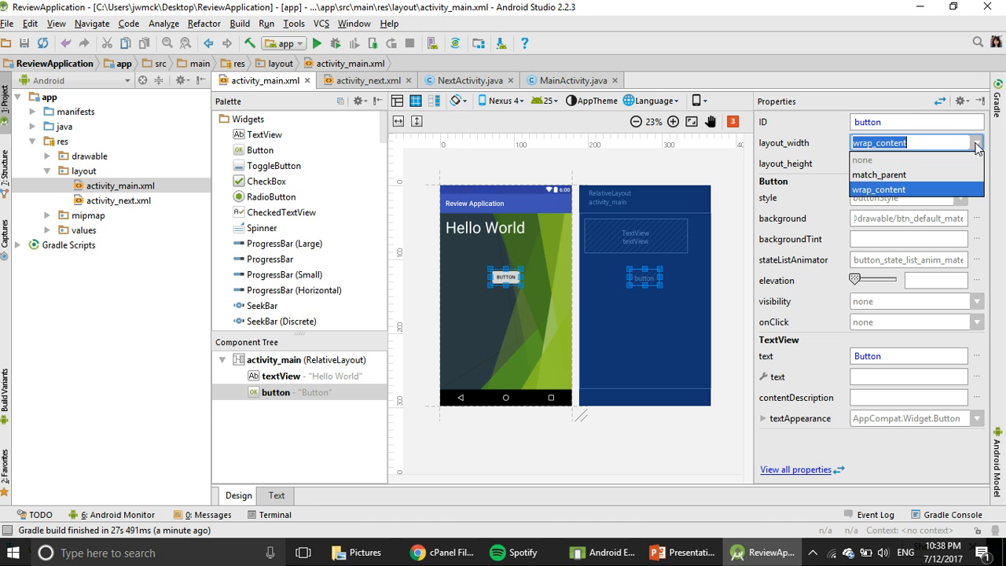
mouse_move(901, 174)
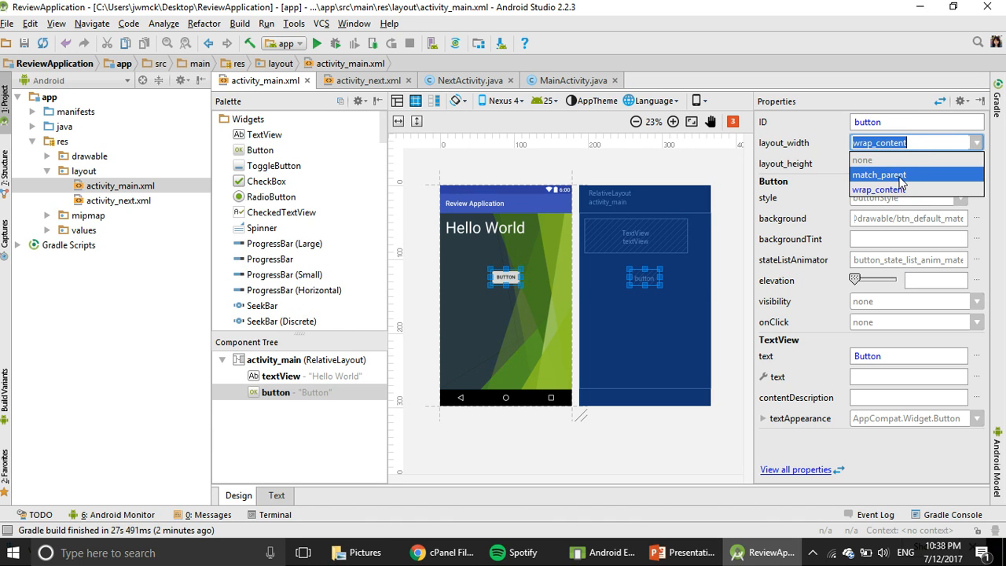
click(892, 175)
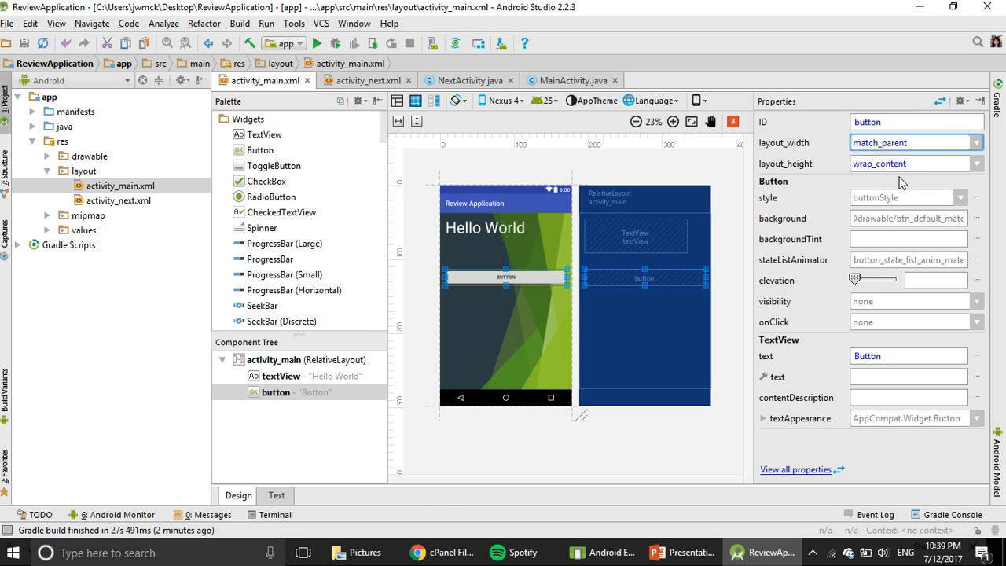
mouse_move(965, 165)
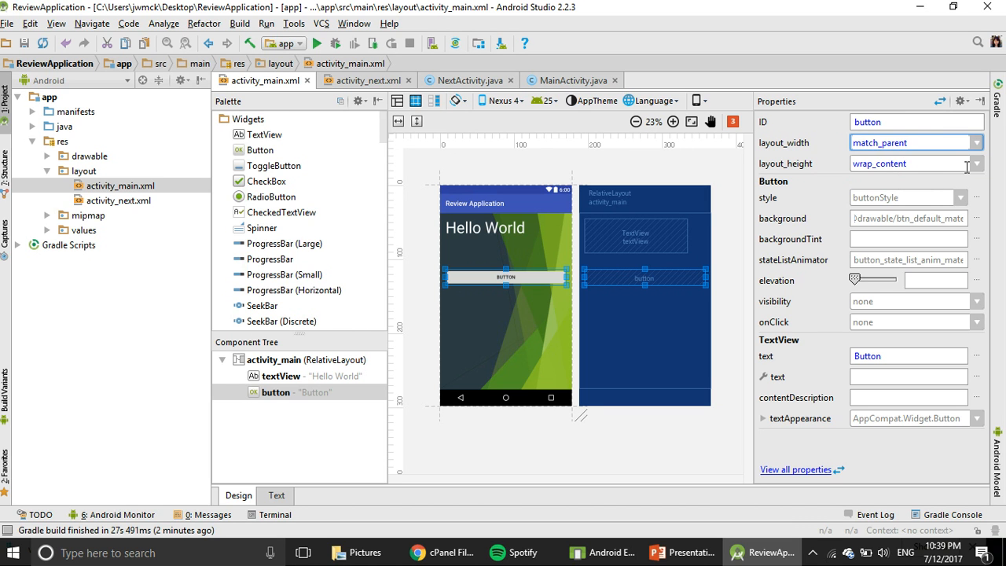
click(978, 163)
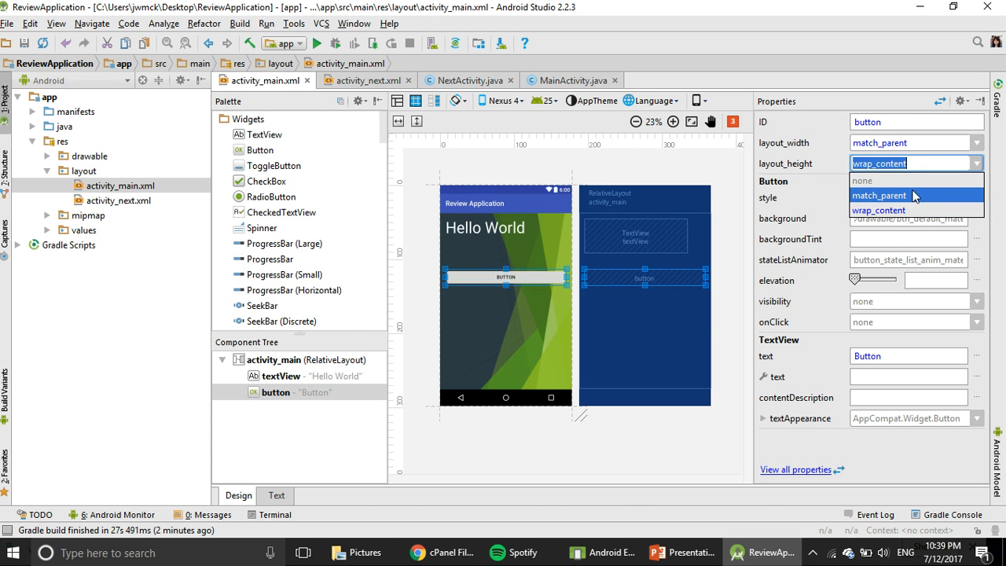
click(880, 195)
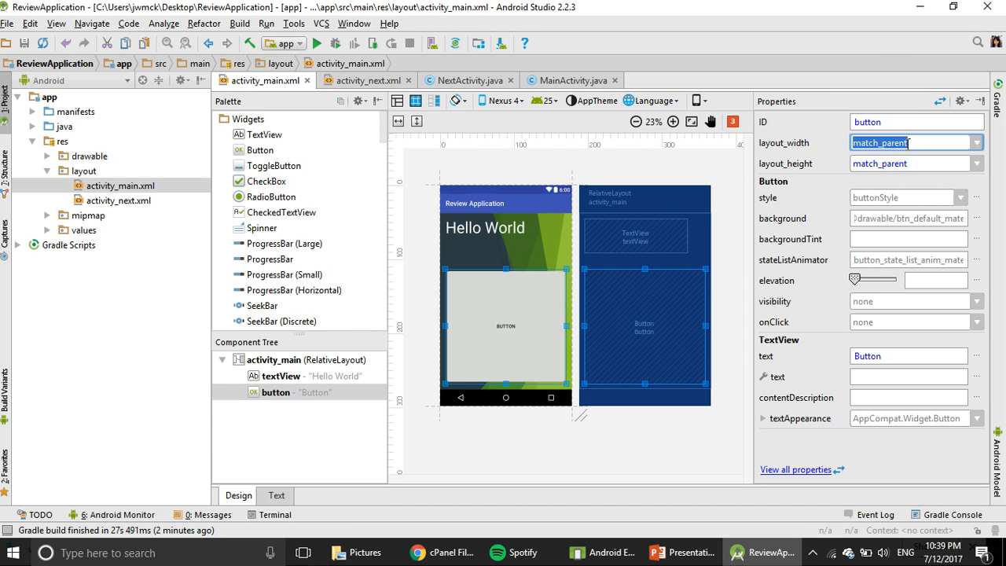
- Give the button fixed dimensions of 100dp width and 150dp height
text(100dp)
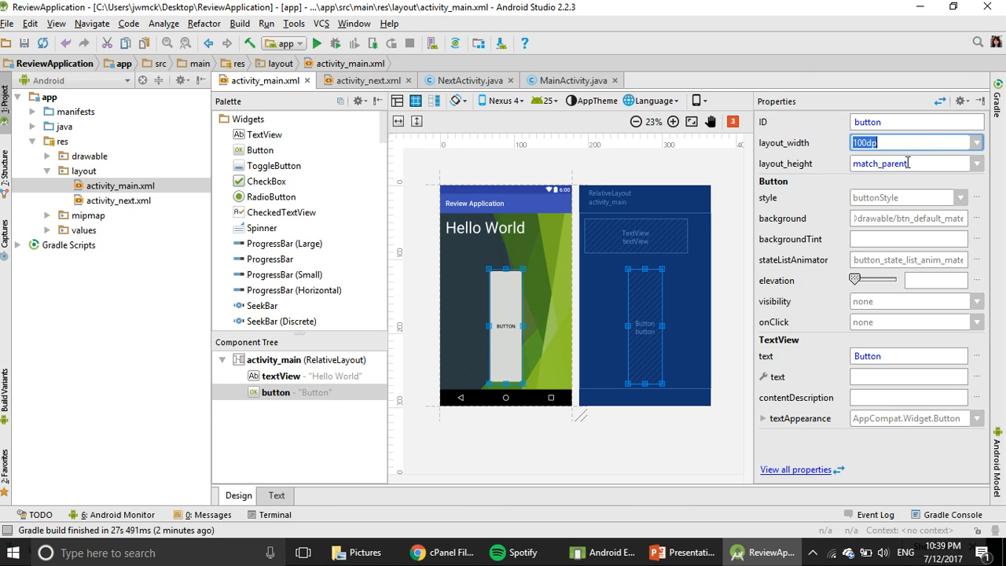
click(909, 162)
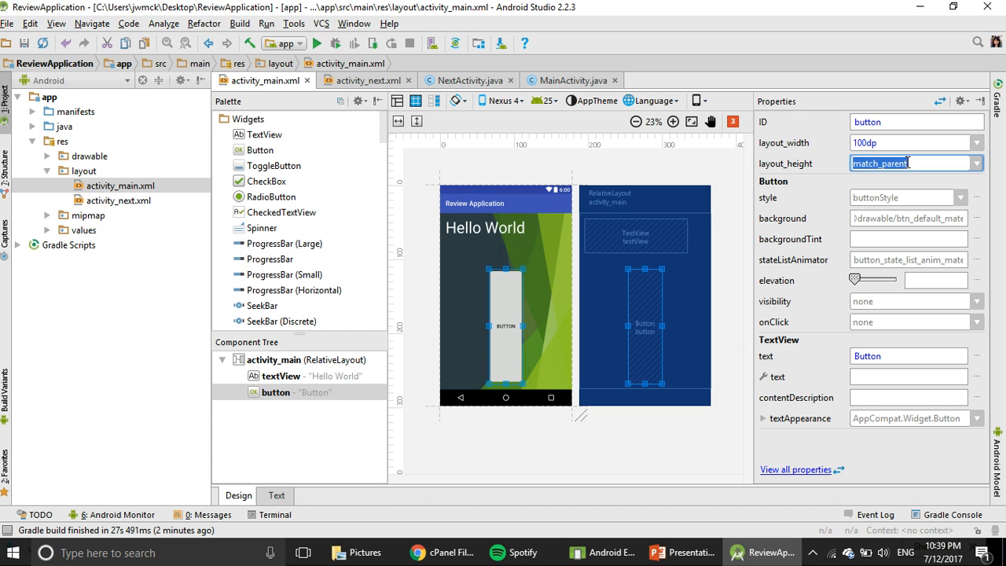
text(50dp)
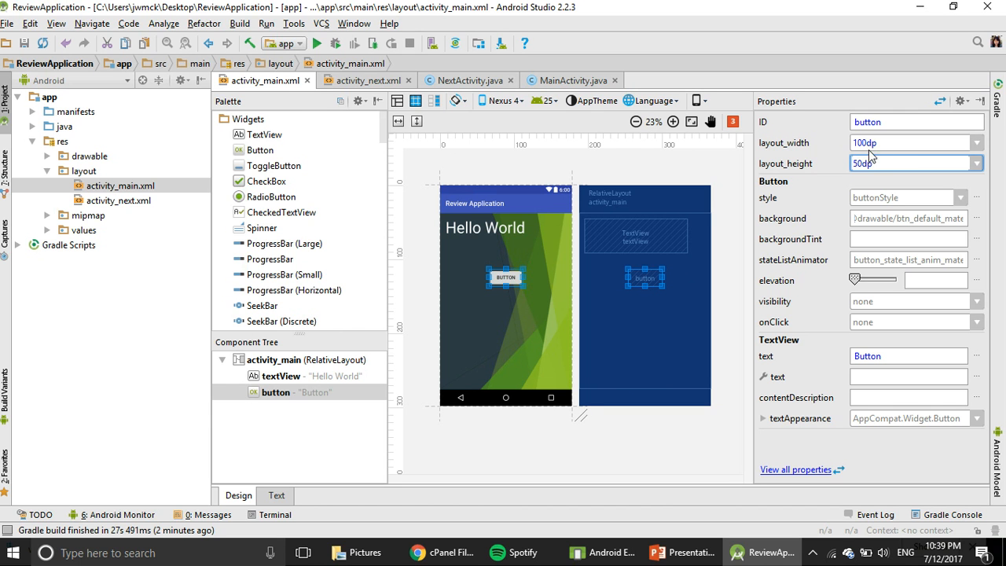
click(904, 141)
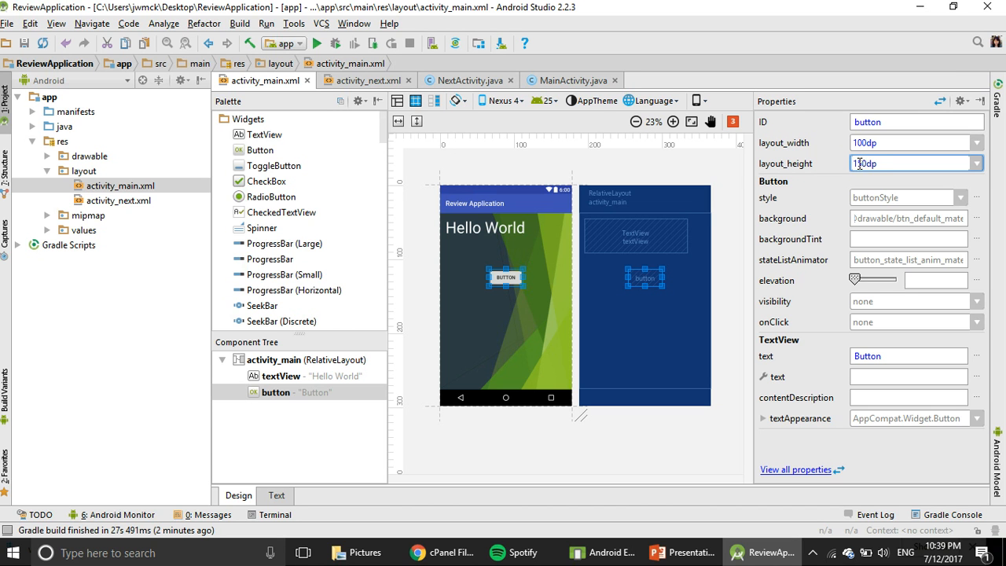
text(150dp)
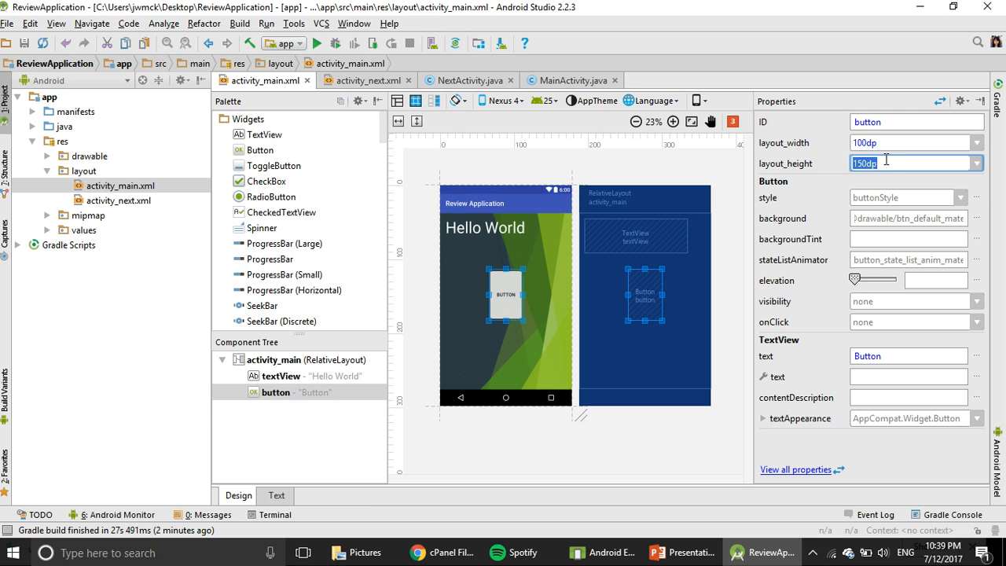
click(909, 142)
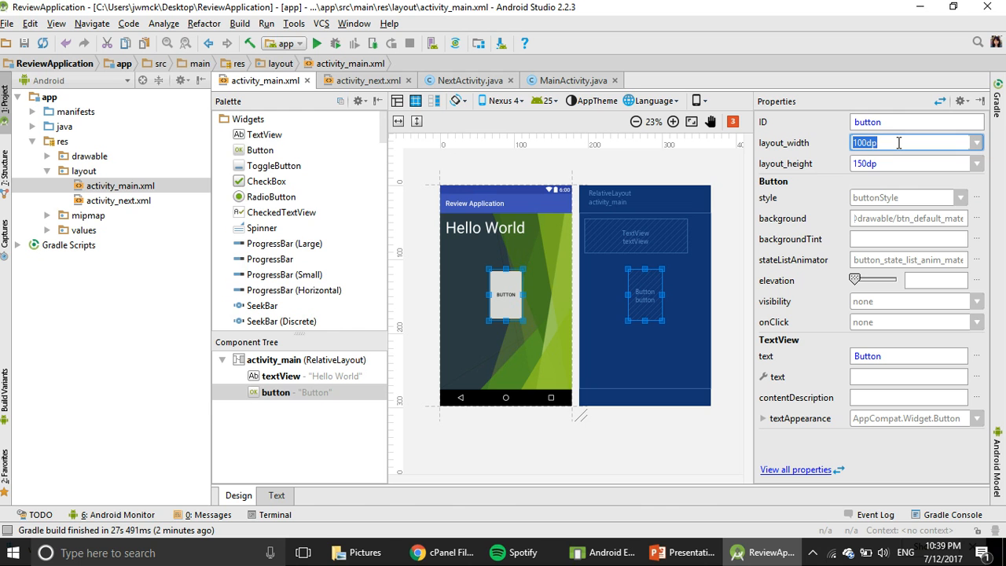
mouse_move(803, 212)
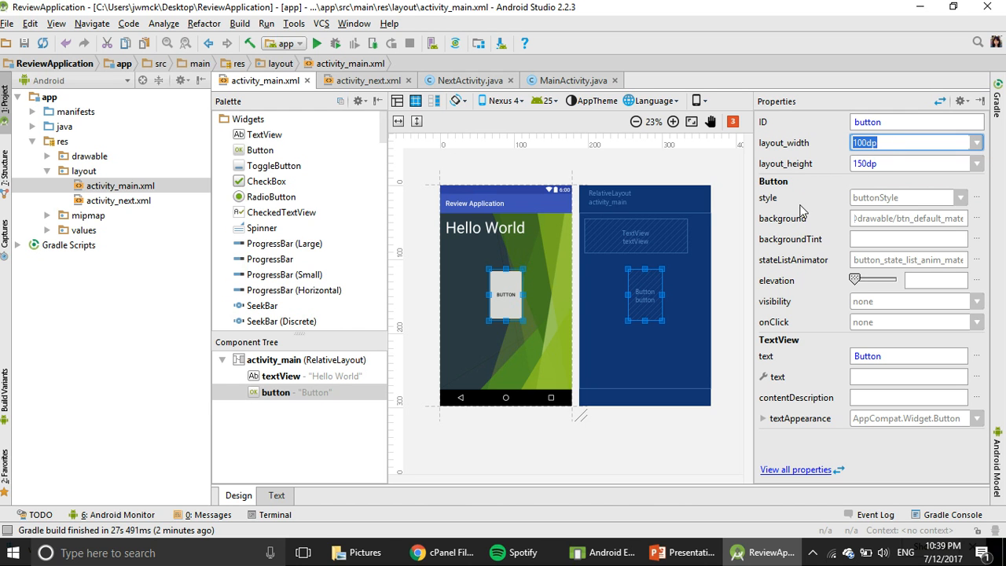
mouse_move(799, 218)
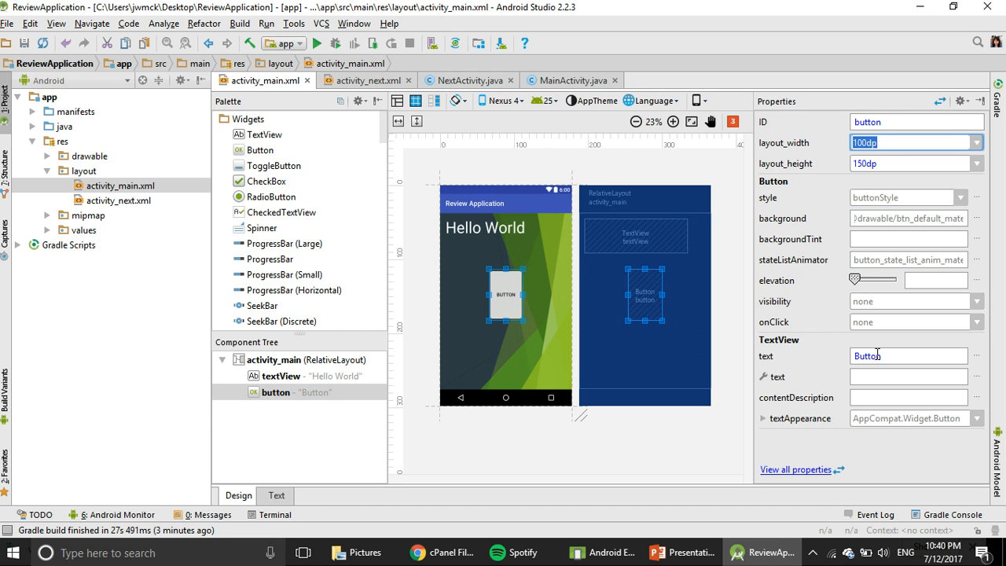
- Change the button's label from 'Button' to 'Click Me'
click(909, 355)
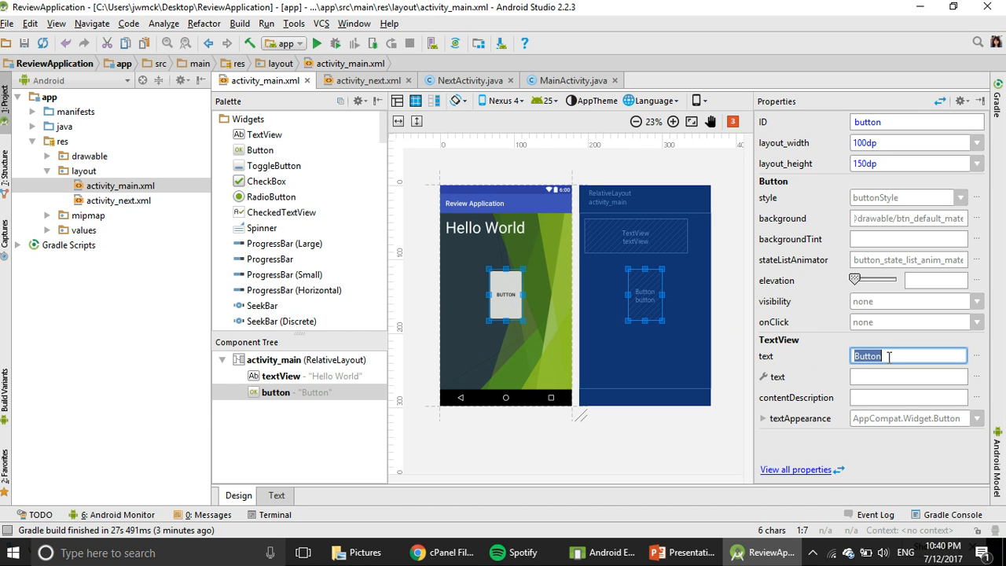
text(V)
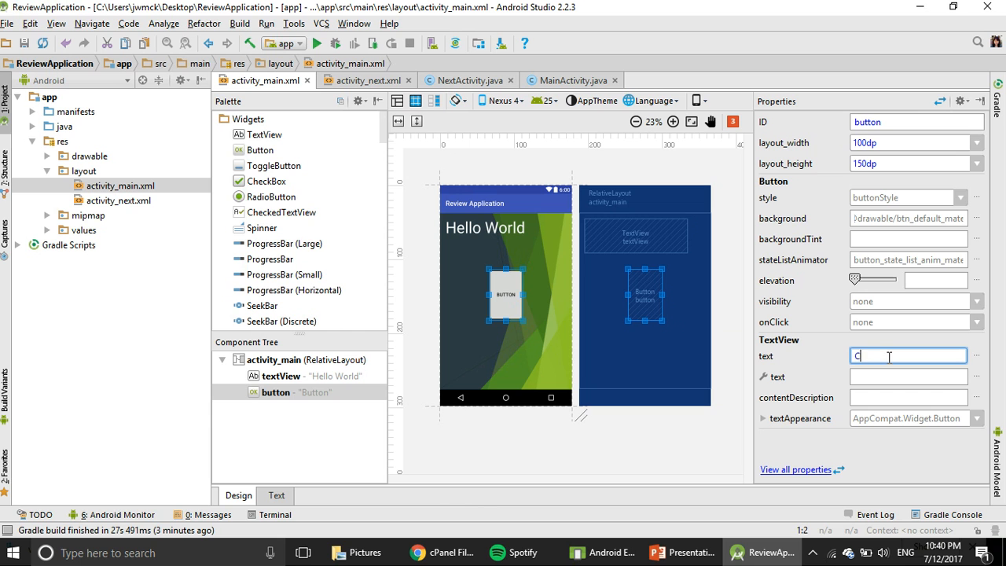
text(lick Me)
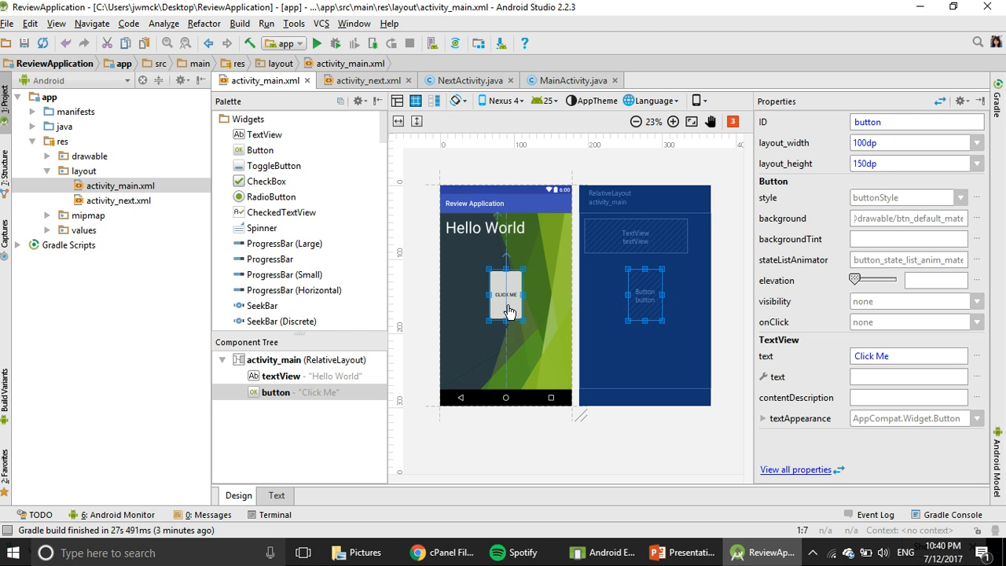
mouse_move(500, 285)
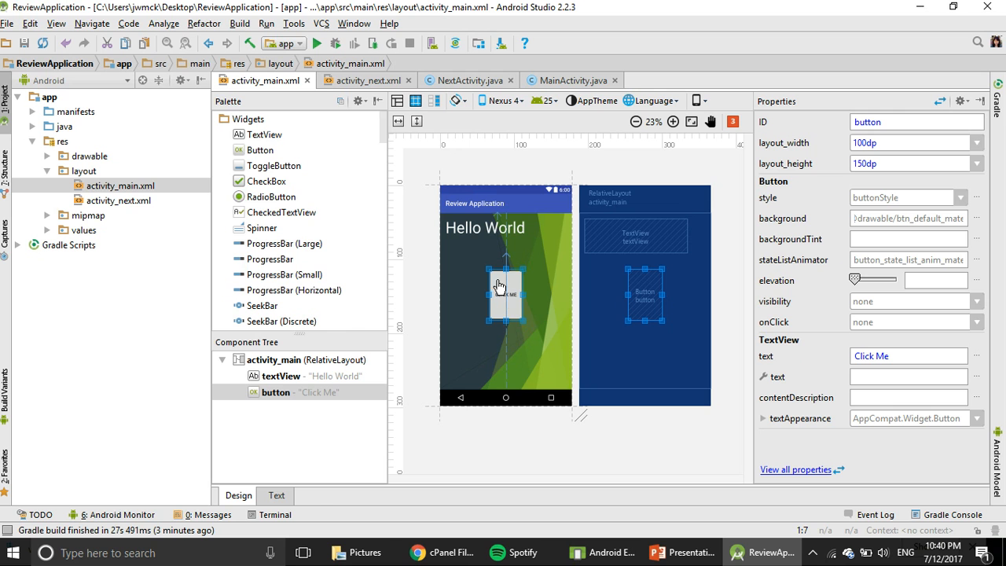
mouse_move(484, 236)
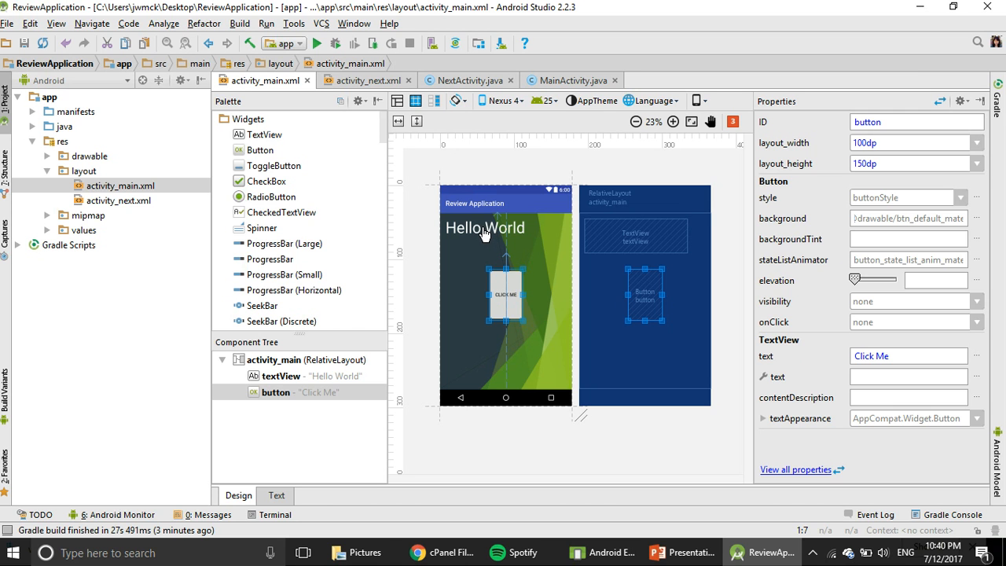
- Change the selected text view's wording from 'Hello World' to 'Hello You'
click(485, 226)
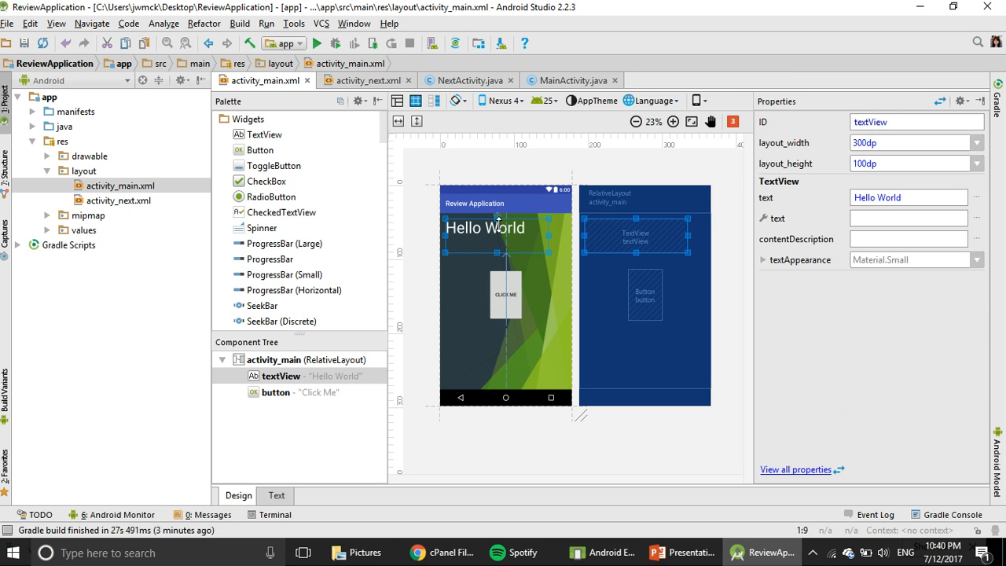
mouse_move(527, 236)
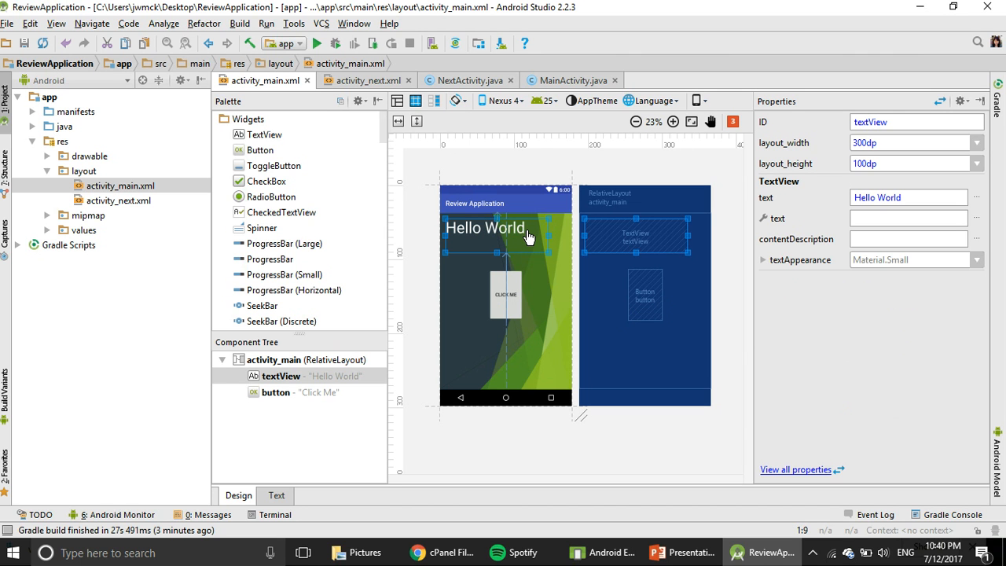
mouse_move(808, 324)
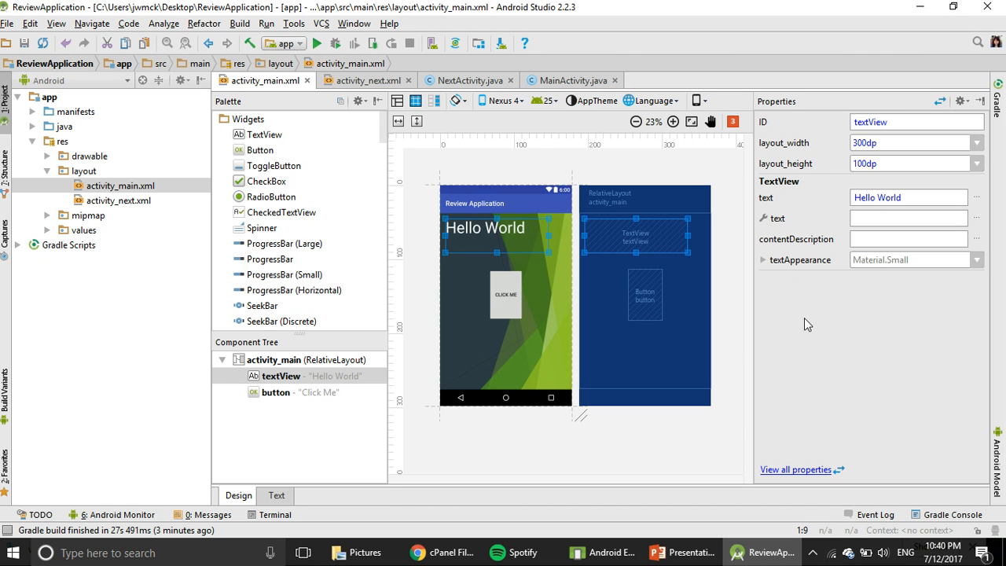
click(909, 198)
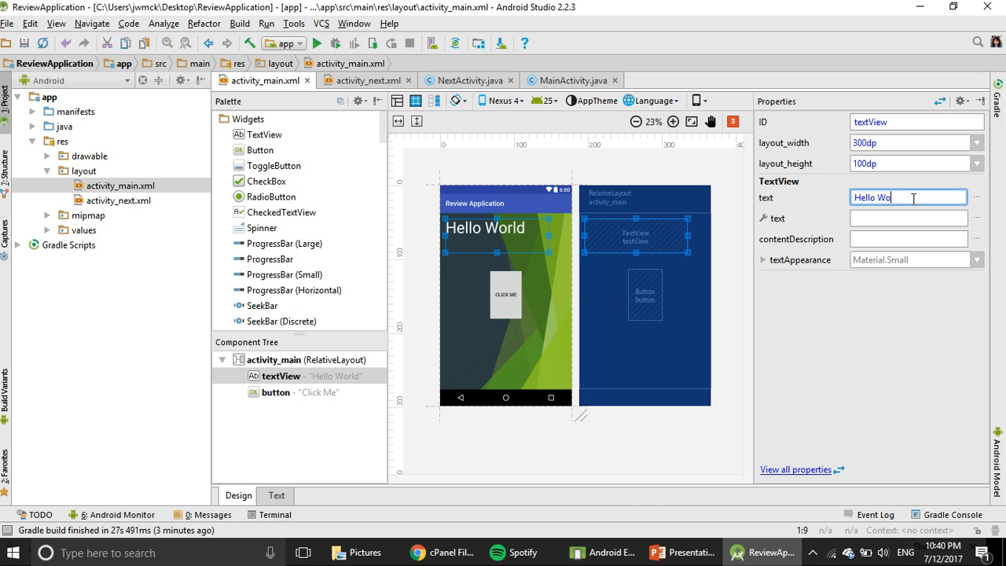
text(You)
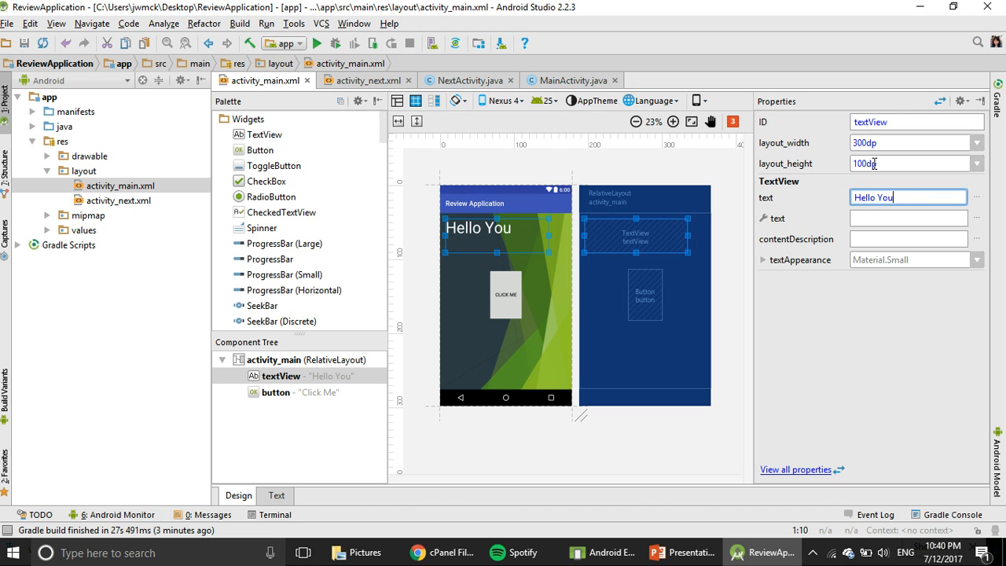
- Give the text view layout_width match_parent and layout_height wrap_content
click(909, 141)
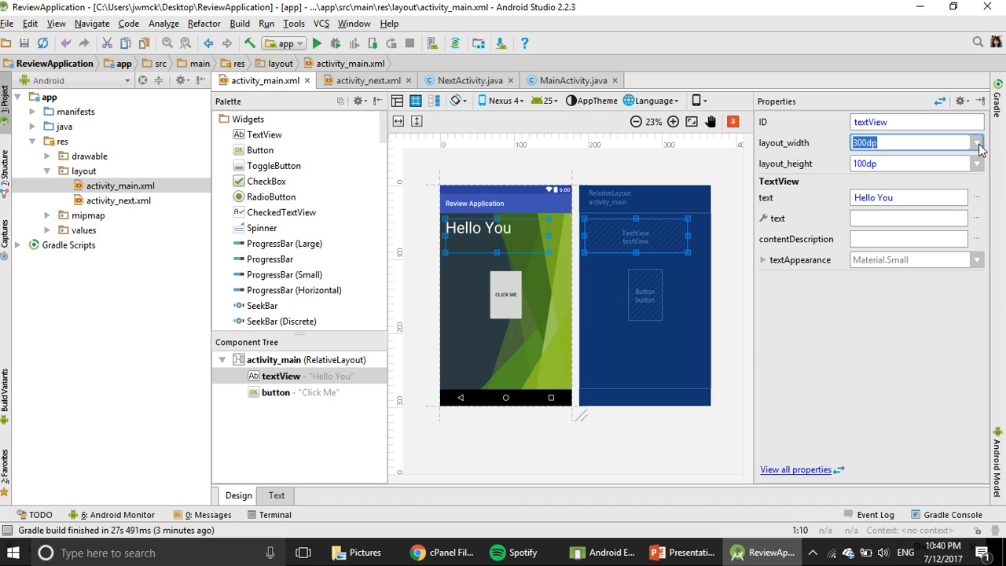
click(979, 144)
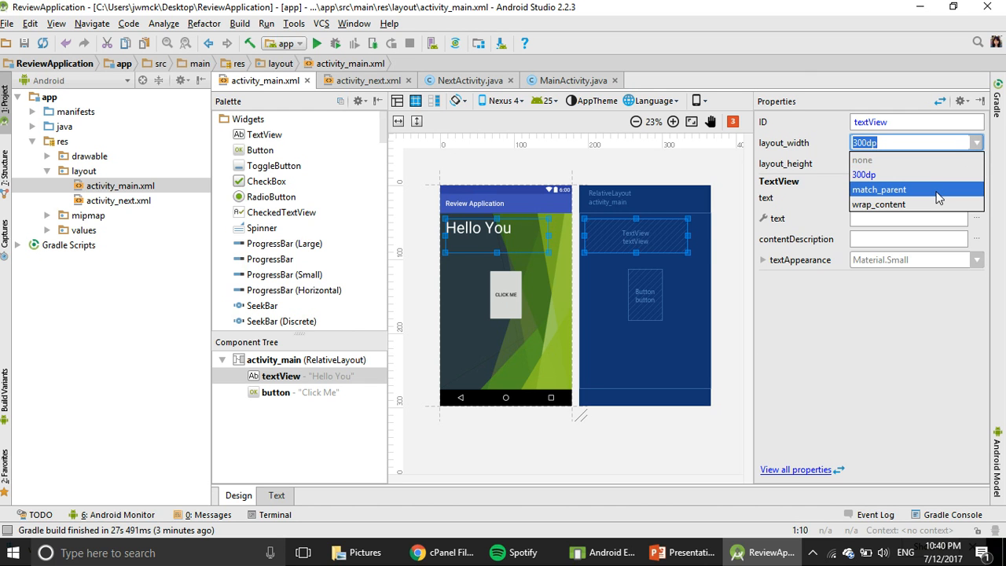
click(893, 189)
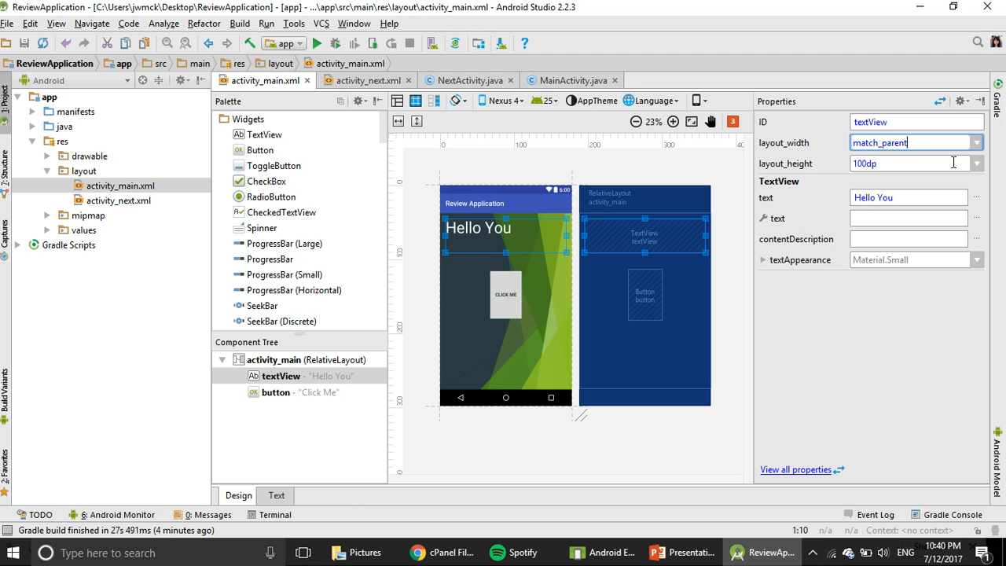
click(905, 163)
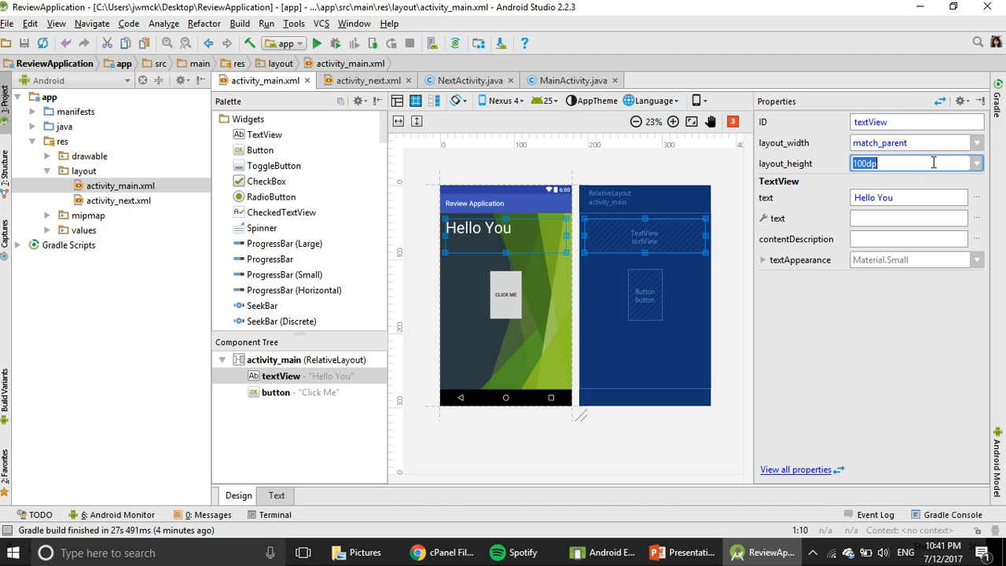
click(976, 164)
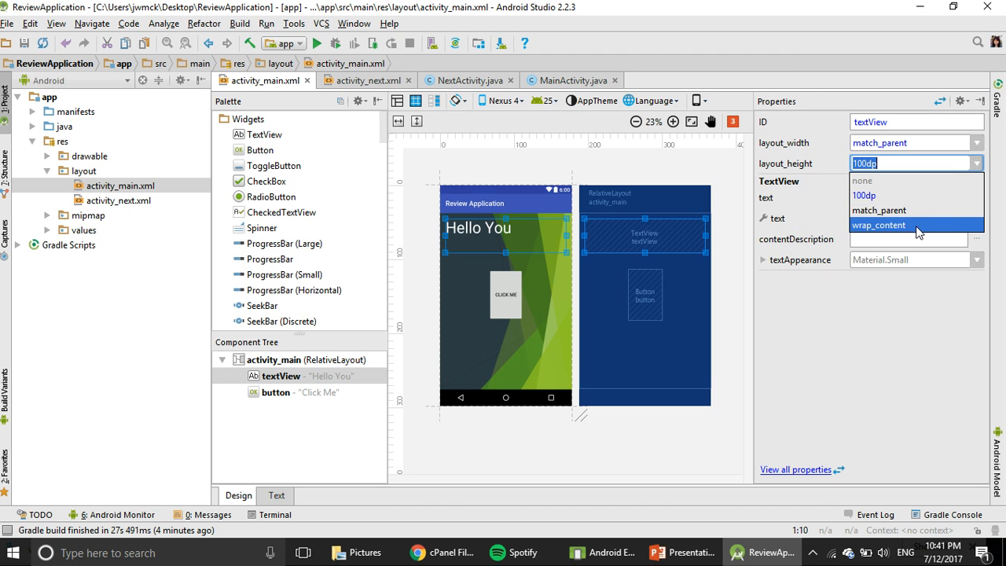
click(887, 223)
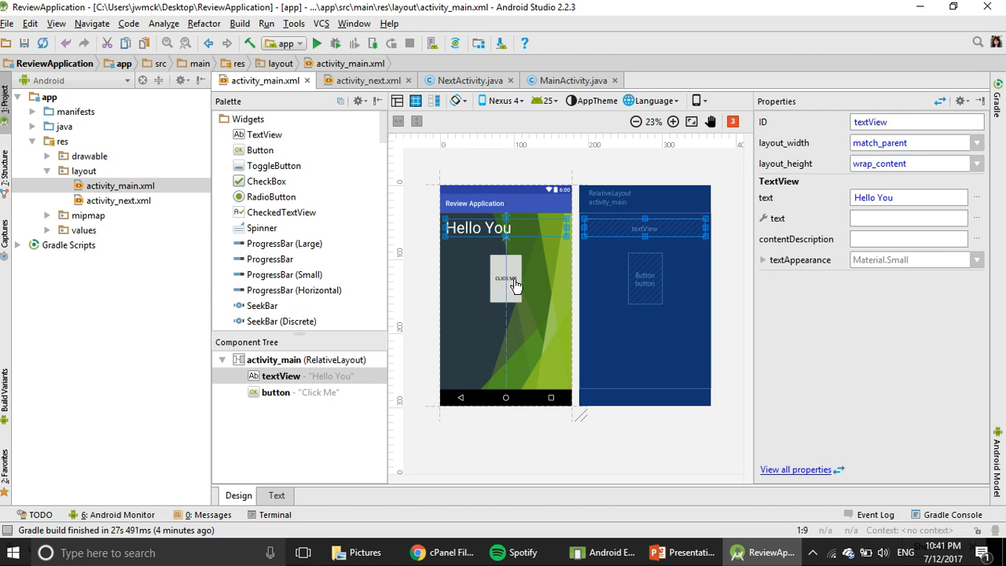
click(506, 278)
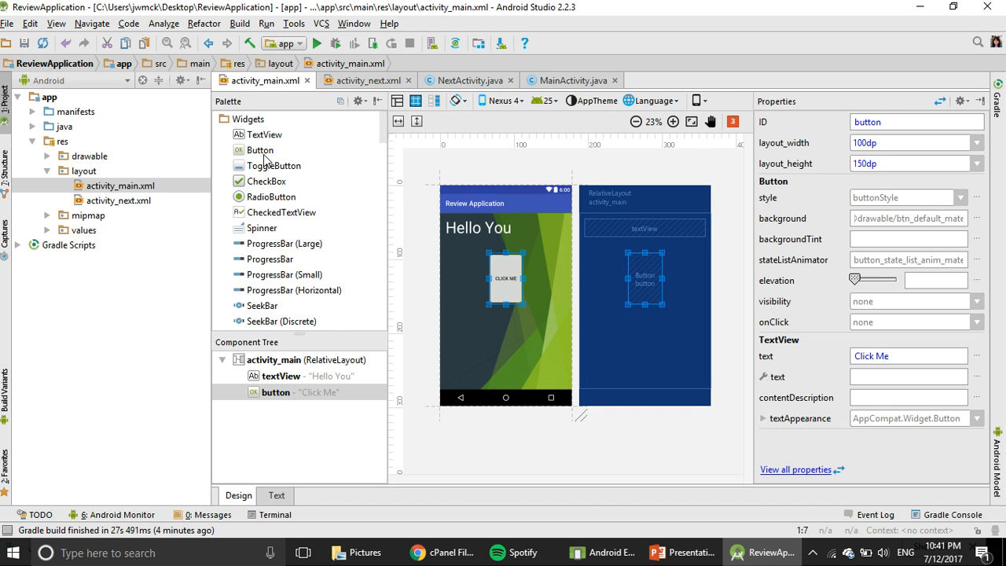
- Add a second Button below Click Me and a ProgressBar (Large) beneath it, then view the XML
click(261, 151)
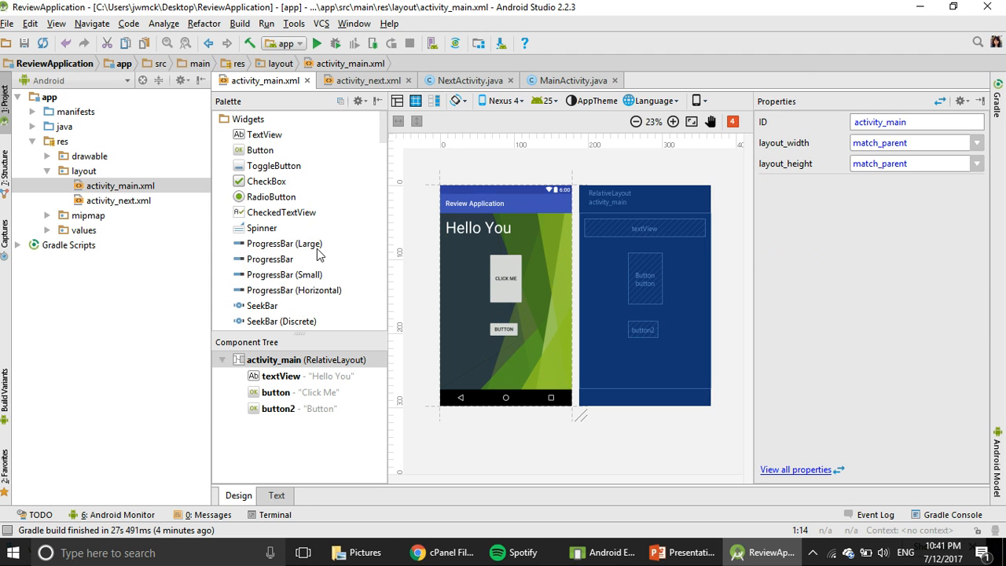
click(271, 258)
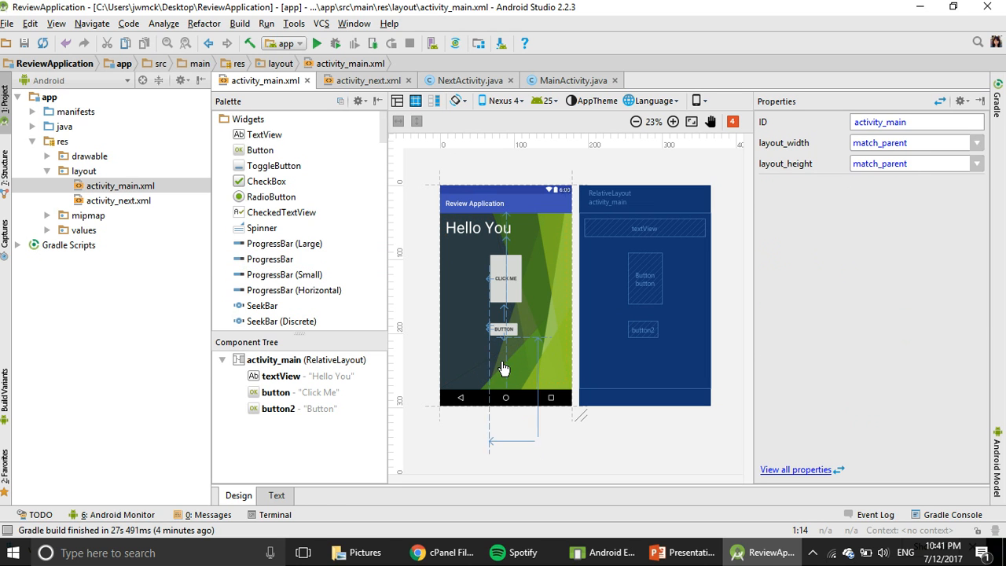
drag(271, 258, 495, 362)
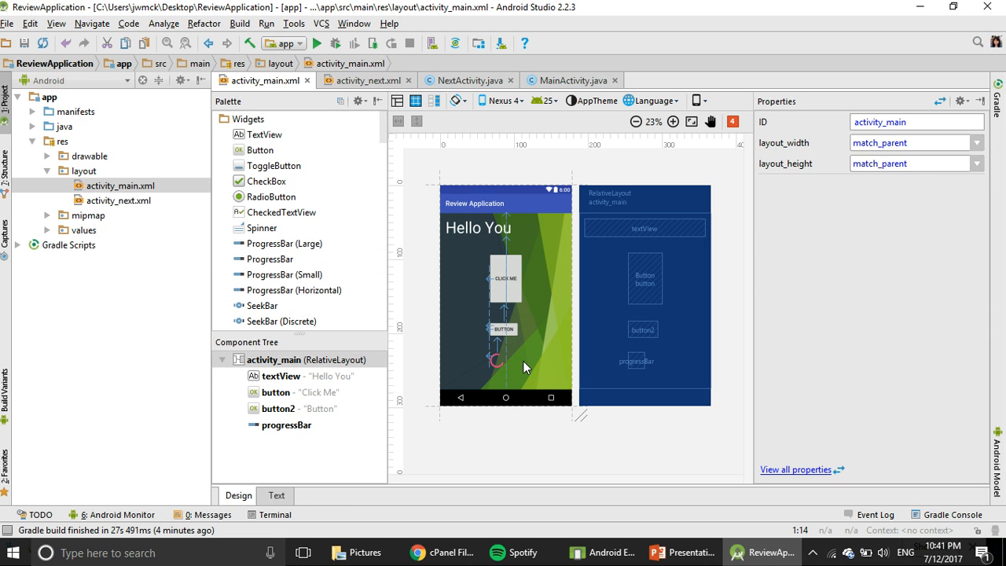
click(506, 280)
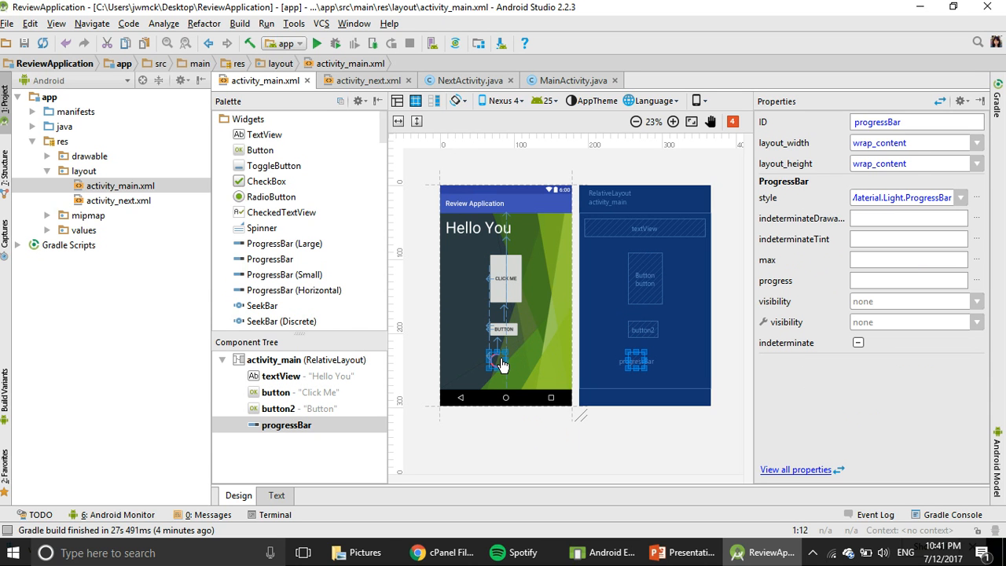
mouse_move(515, 333)
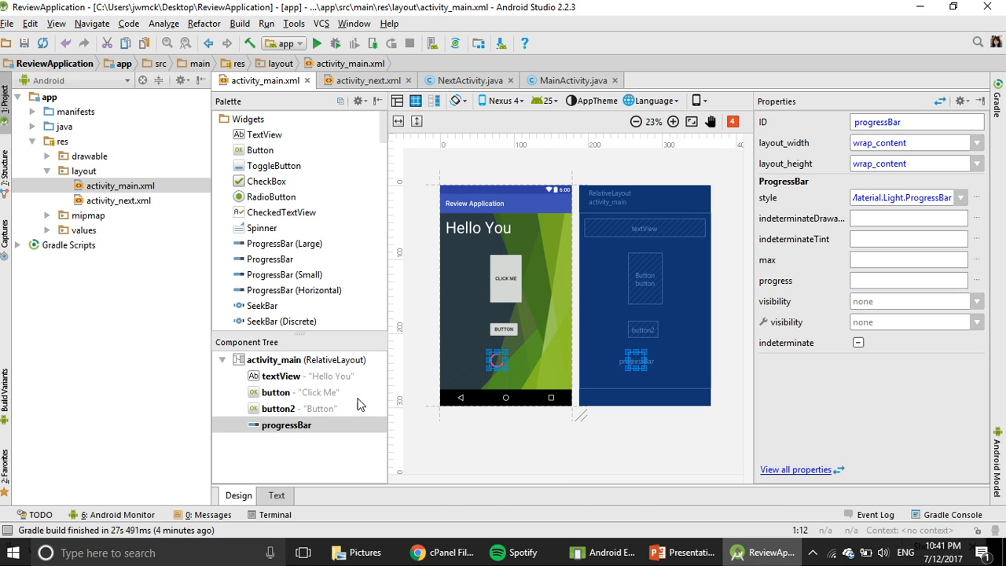
click(277, 496)
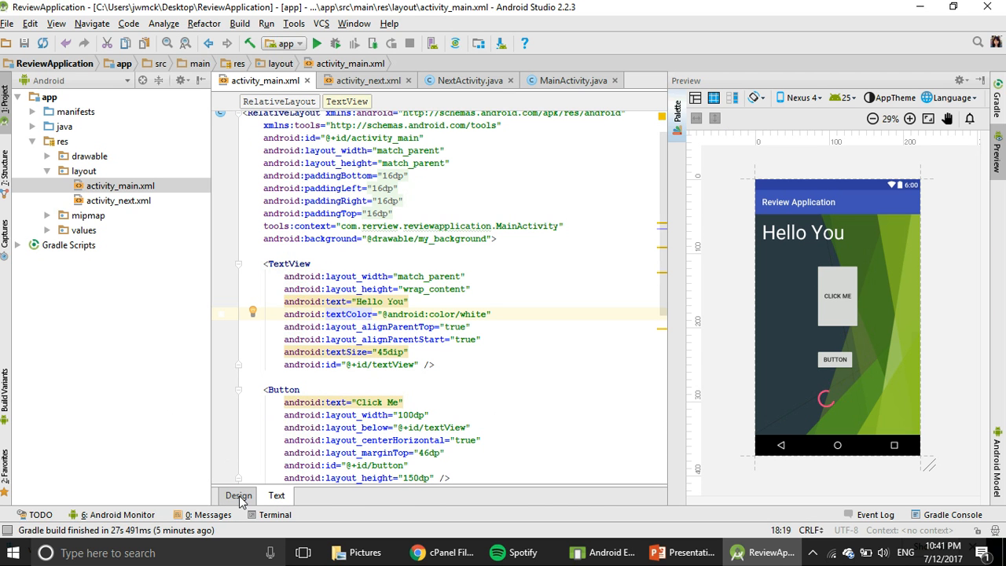
click(239, 495)
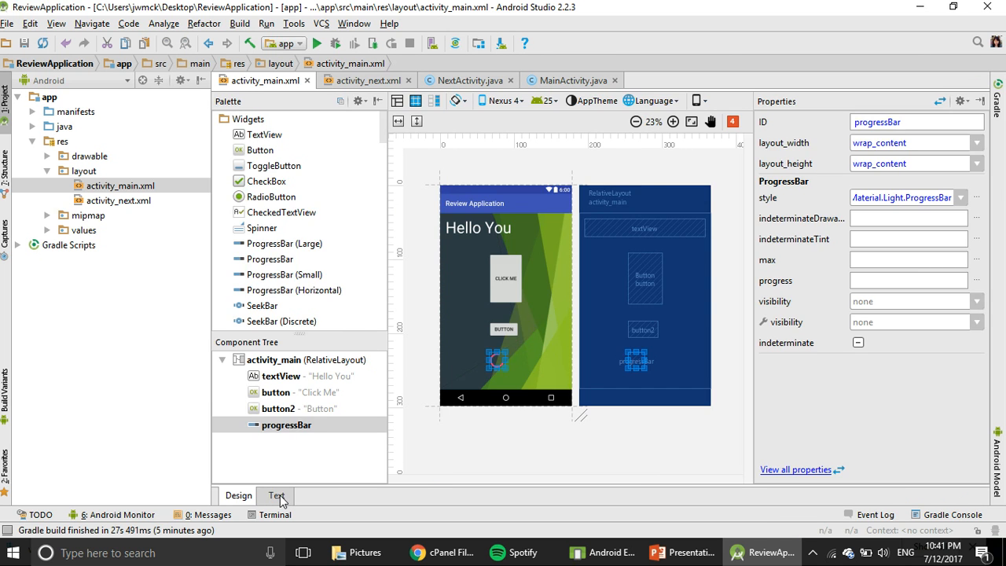
click(277, 497)
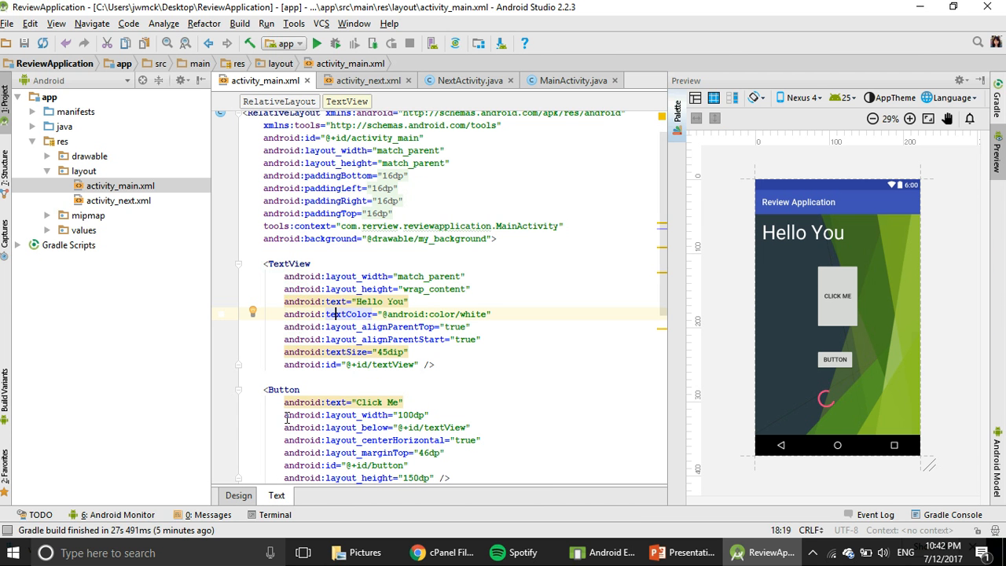
scroll(down, 3)
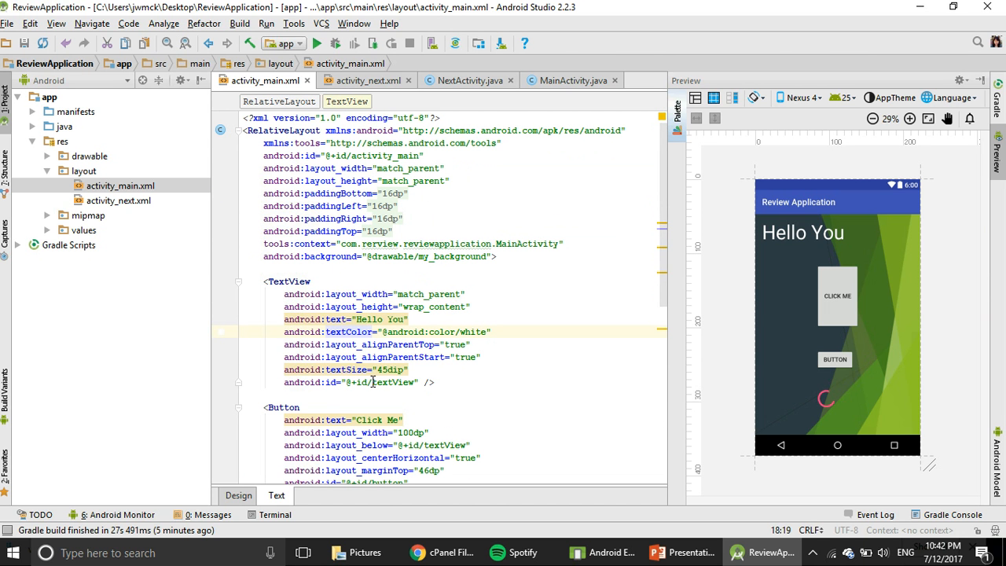
click(239, 495)
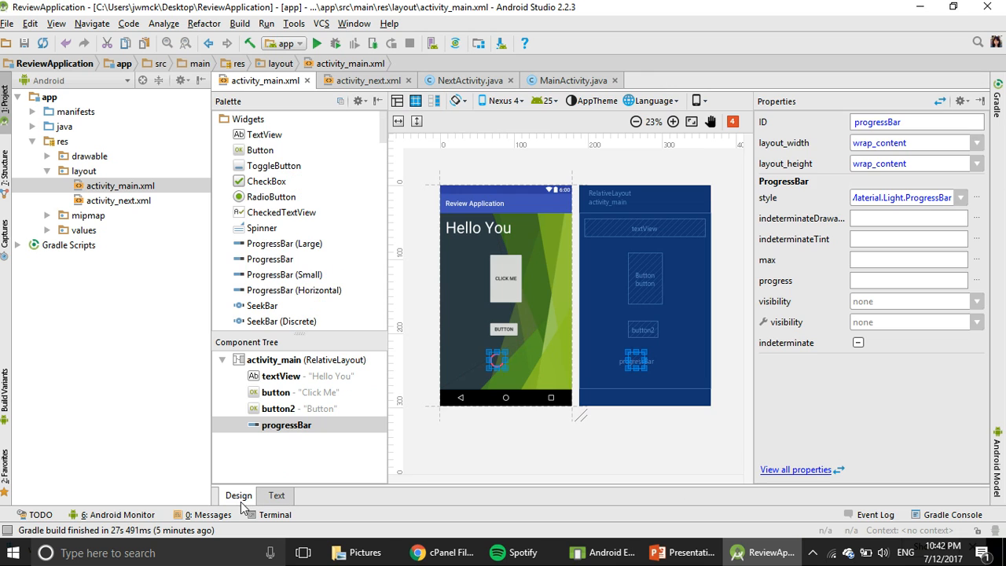